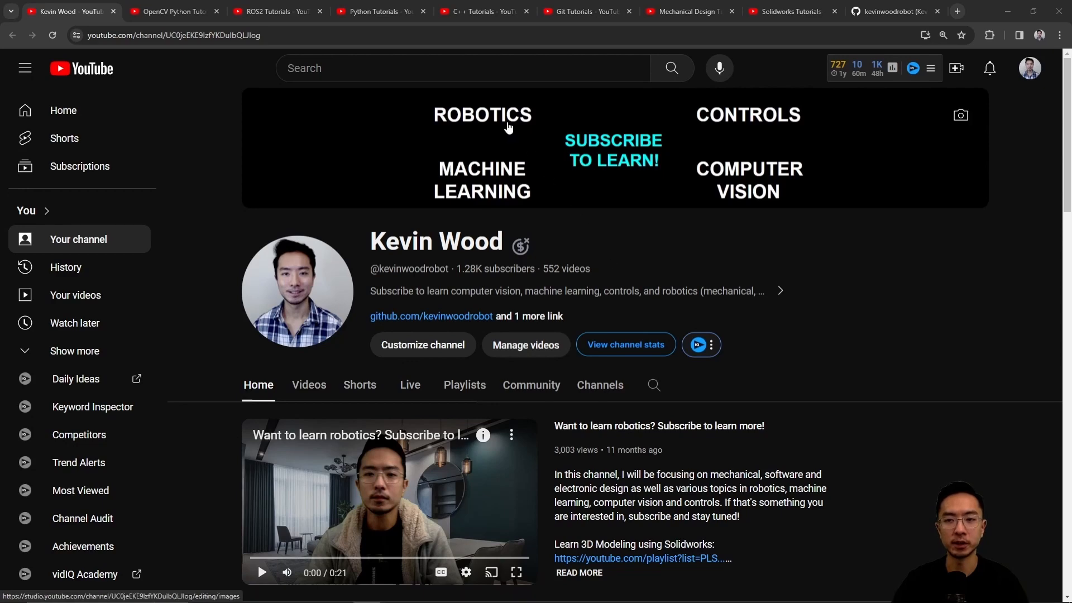
mouse_move(728, 187)
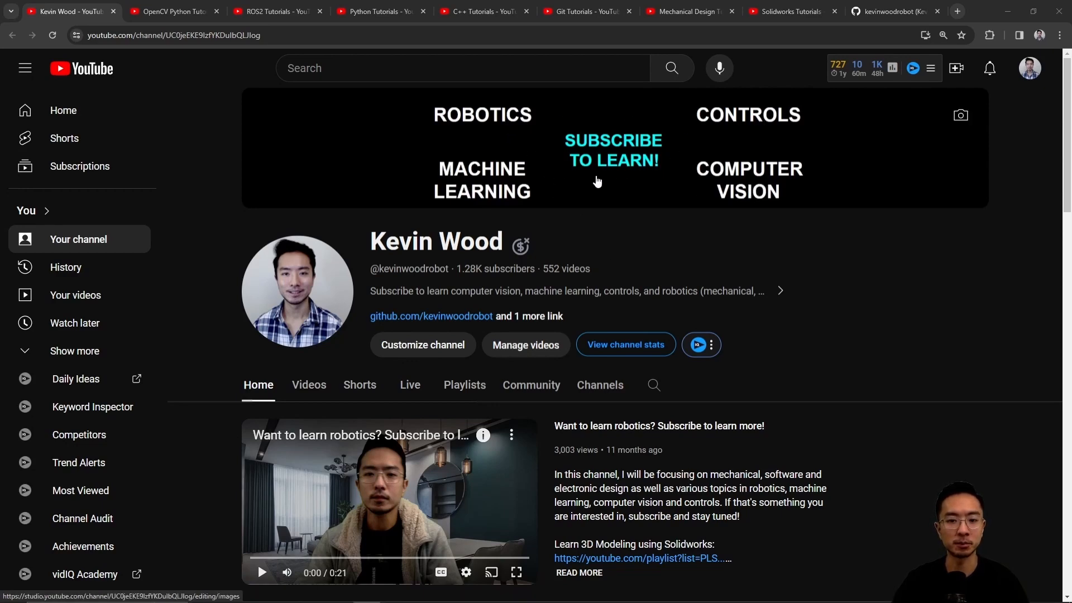
Browse the channel's C++, Mechanical Design and Solidworks tutorial playlists in the browser.
scroll("down", 3)
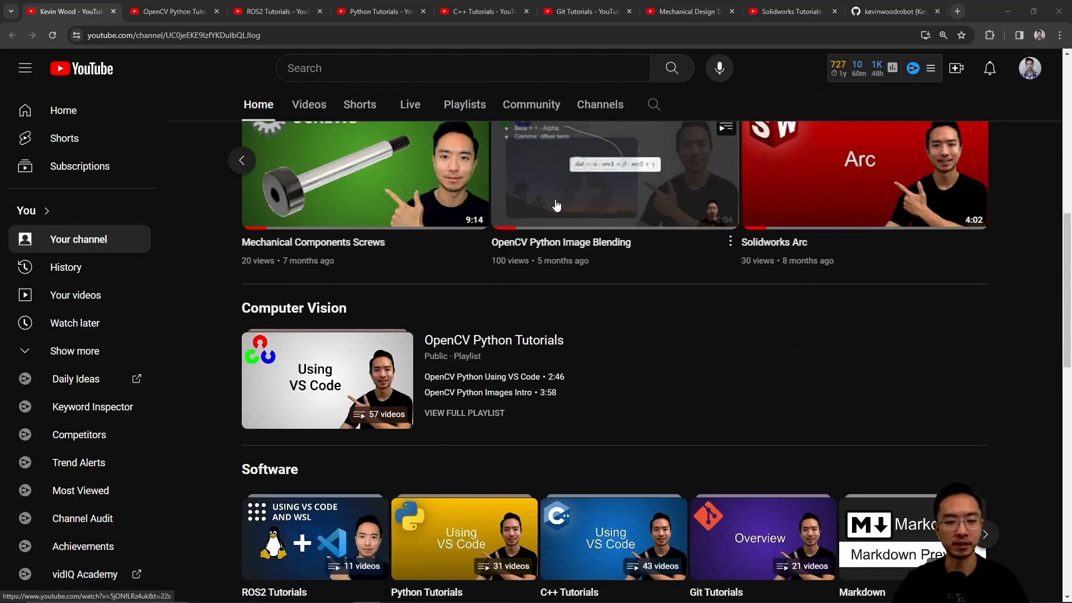
scroll("down", 3)
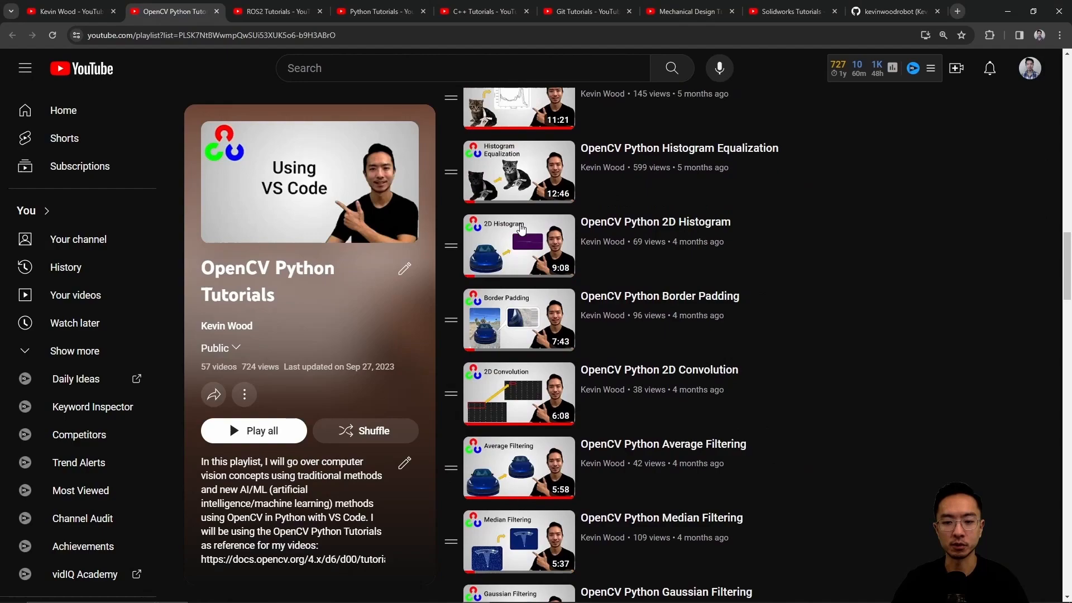
left_click(277, 11)
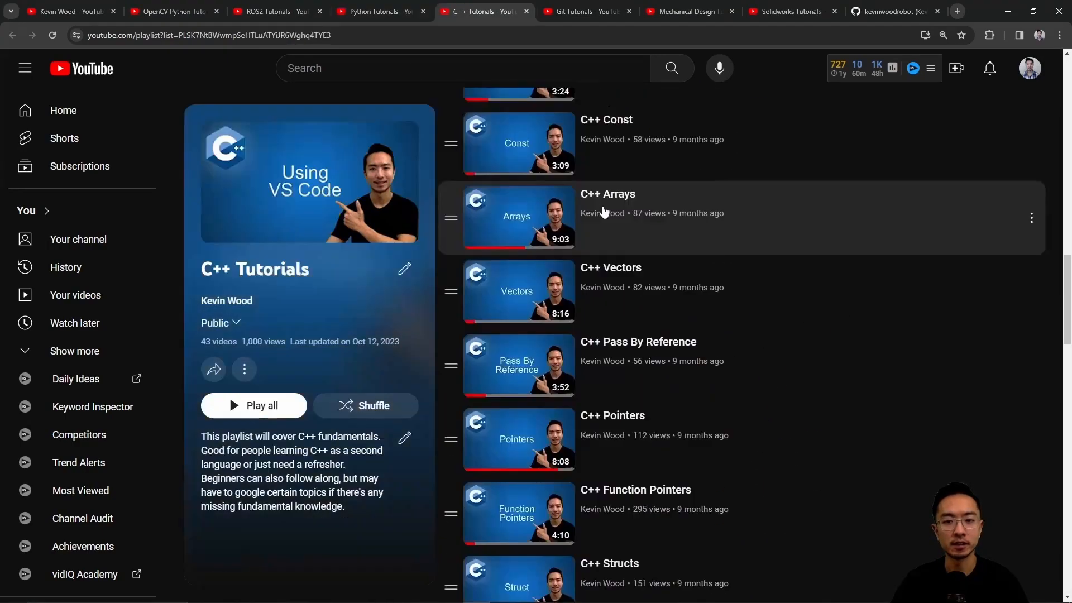
left_click(583, 11)
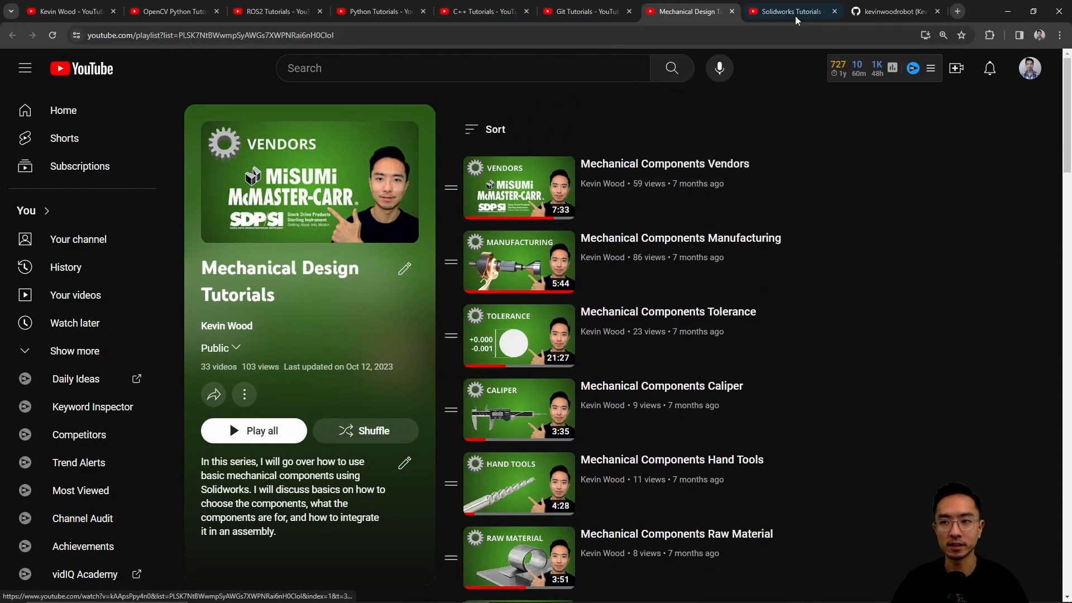
left_click(888, 11)
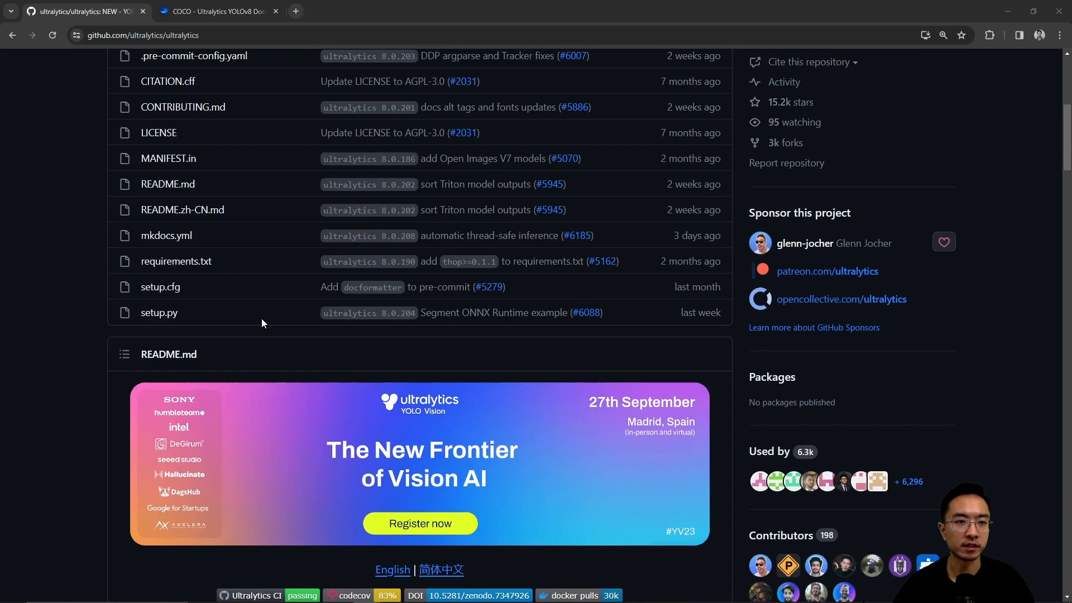
Scroll the ultralytics README down to the YOLOv8 accuracy-versus-parameters and latency charts.
scroll("down", 3)
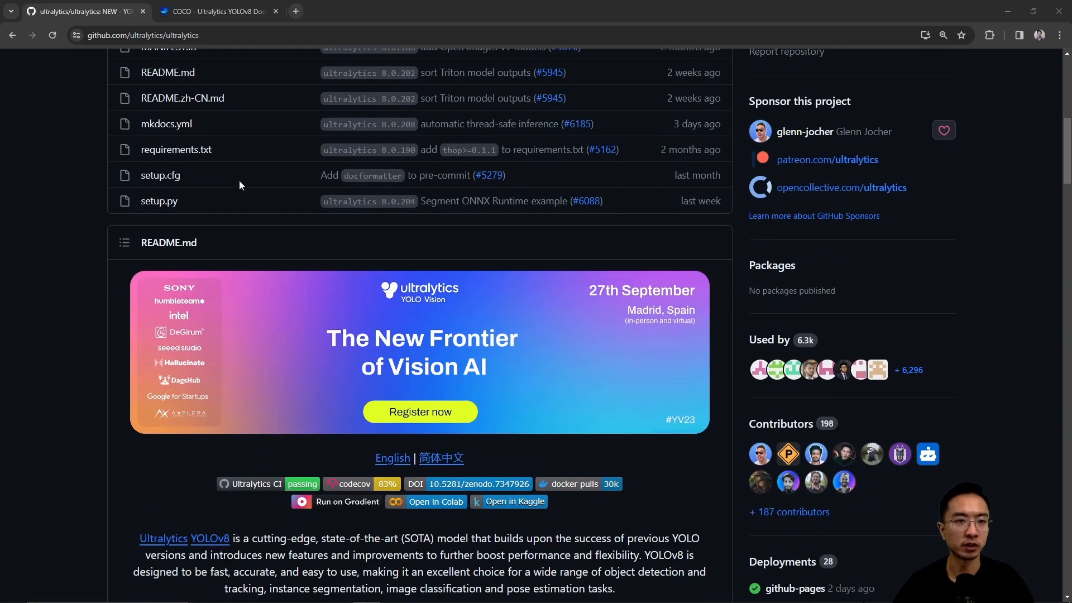
scroll("down", 3)
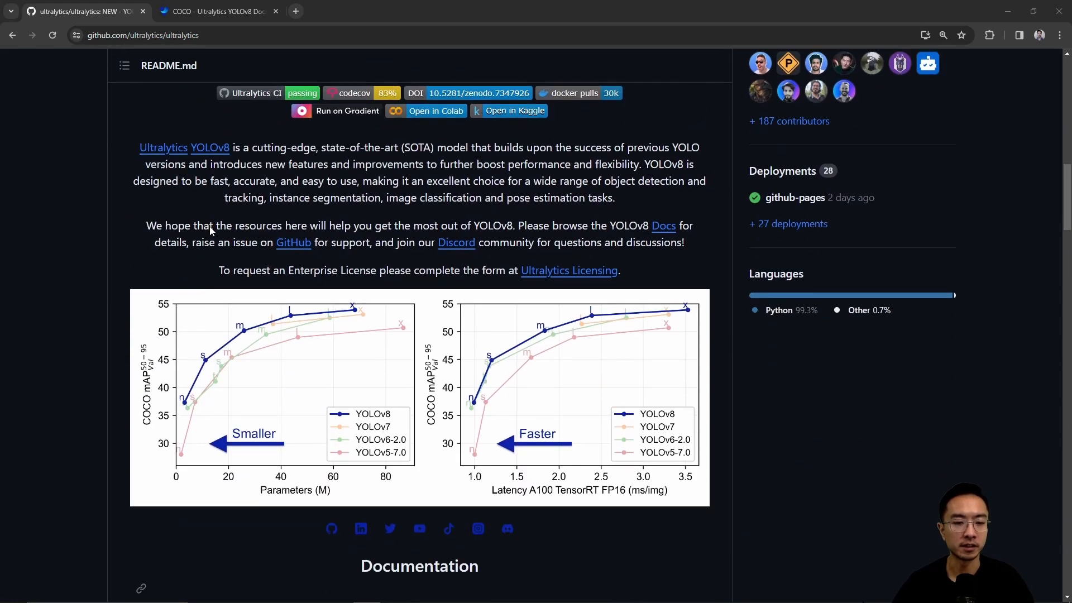
scroll("down", 3)
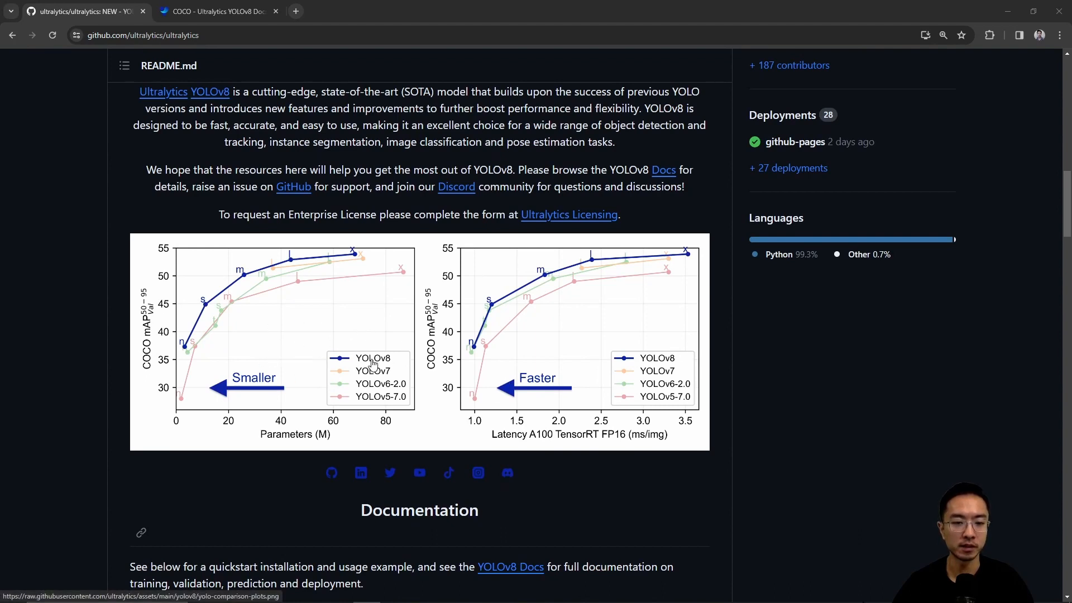
mouse_move(277, 342)
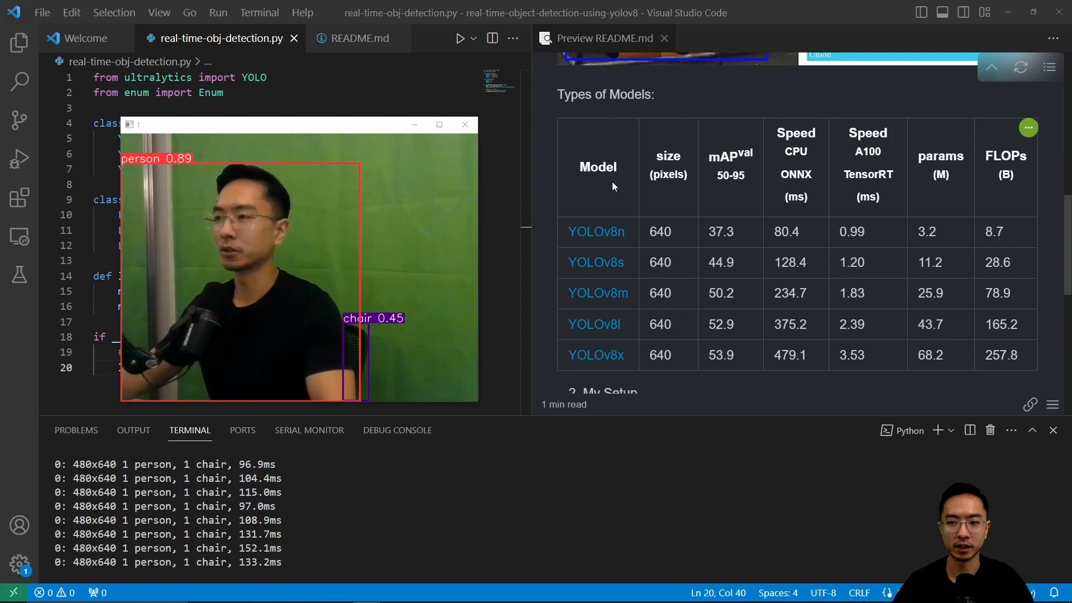
Highlight the mAP and param definitions under Important Variables and reach the IoU diagram.
scroll("down", 3)
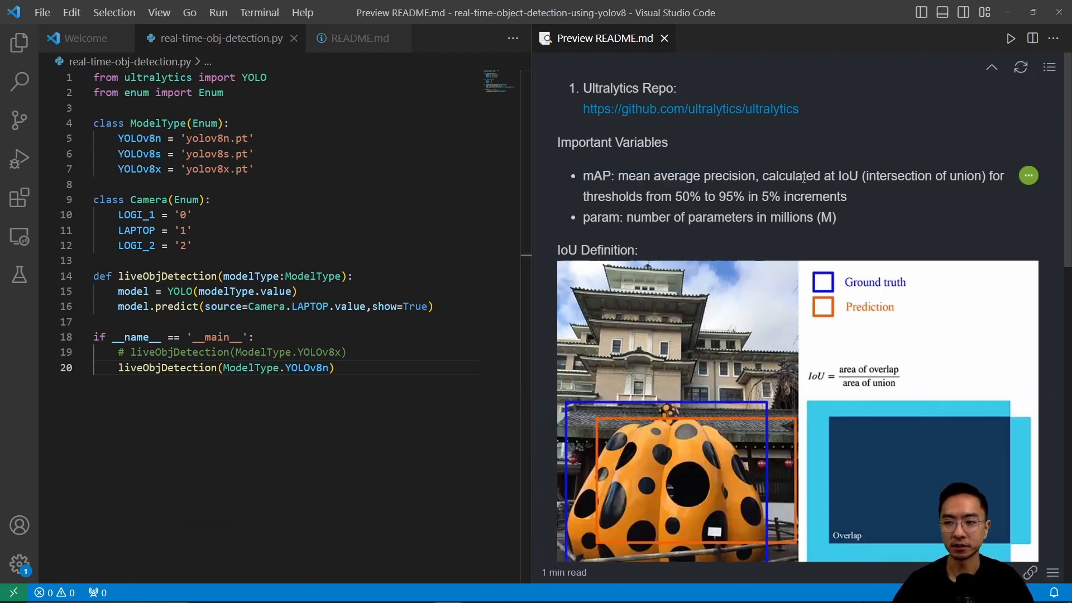
left_click_drag(786, 175, 863, 175)
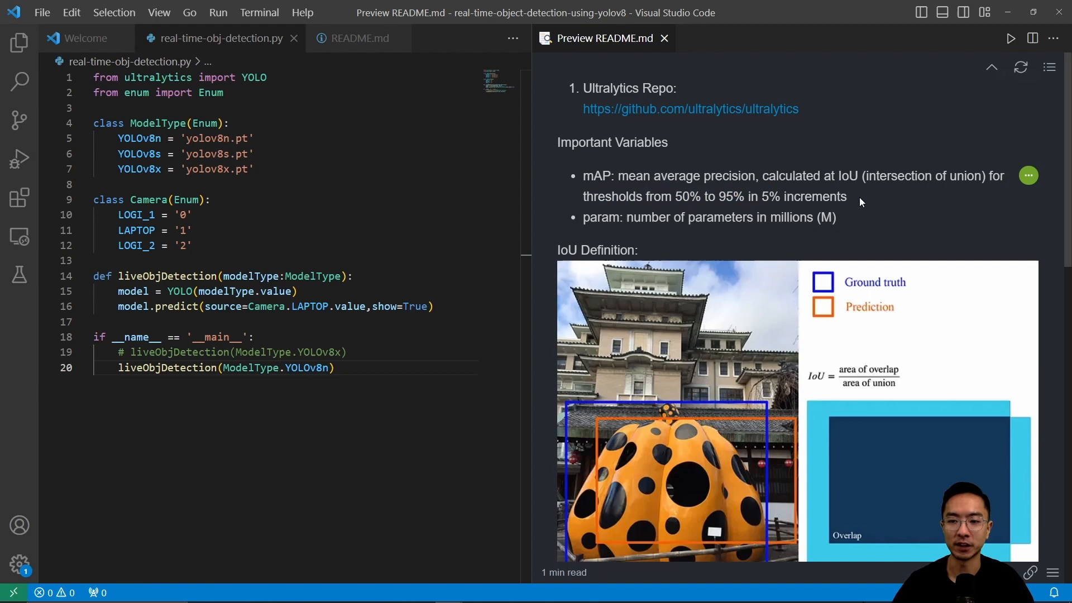
double_click(598, 218)
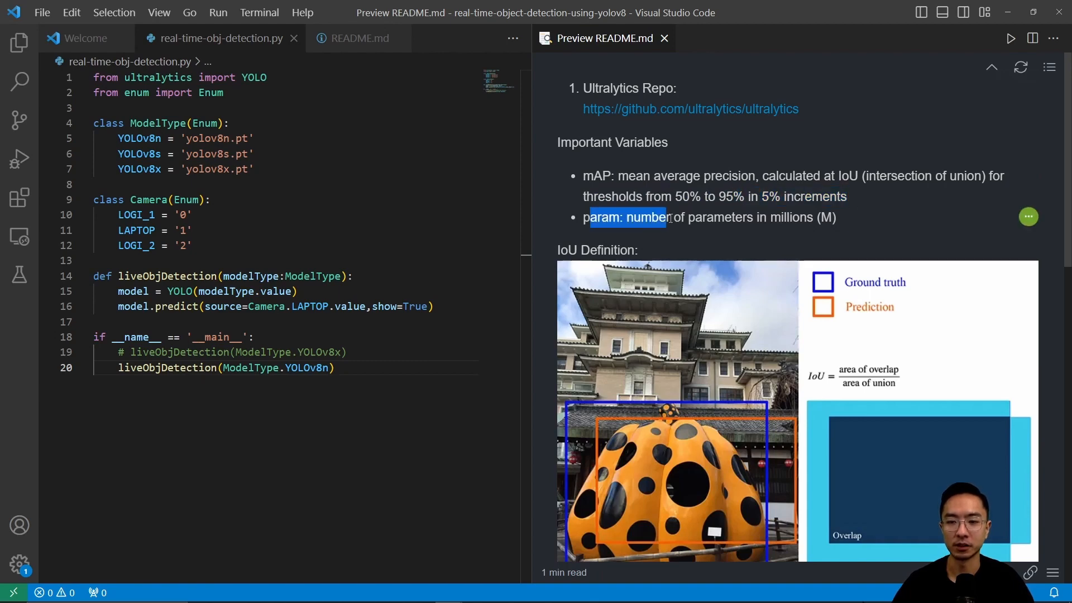
left_click_drag(666, 218, 837, 217)
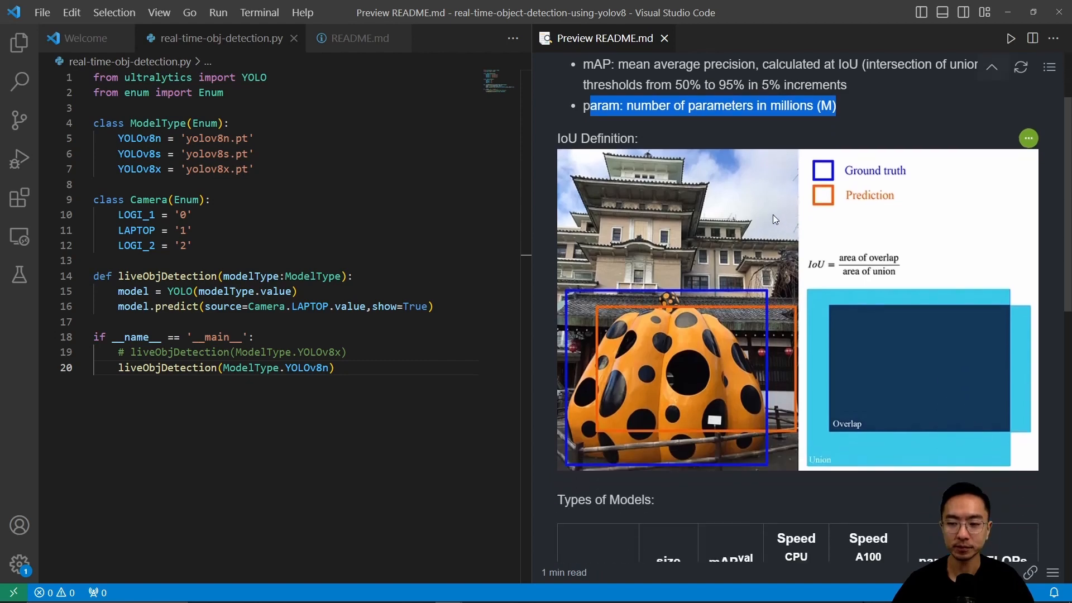
scroll("down", 3)
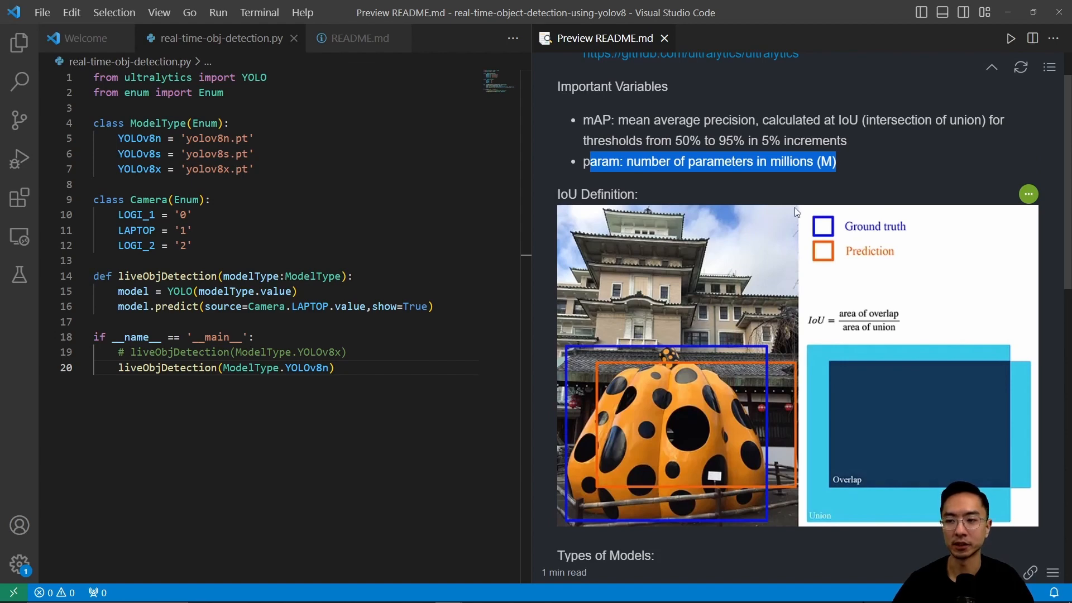
mouse_move(872, 235)
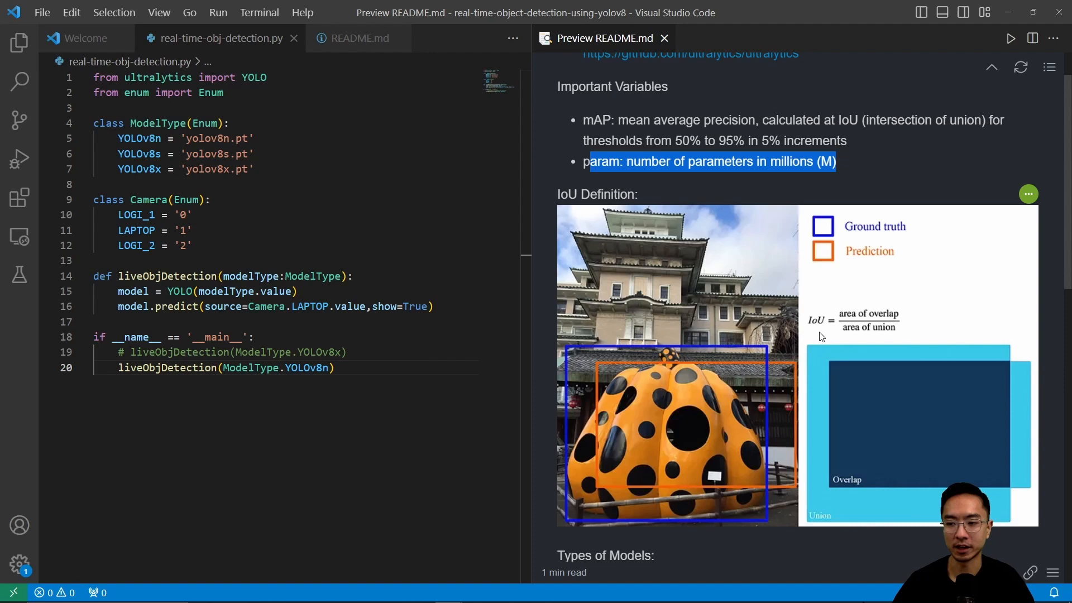
mouse_move(860, 337)
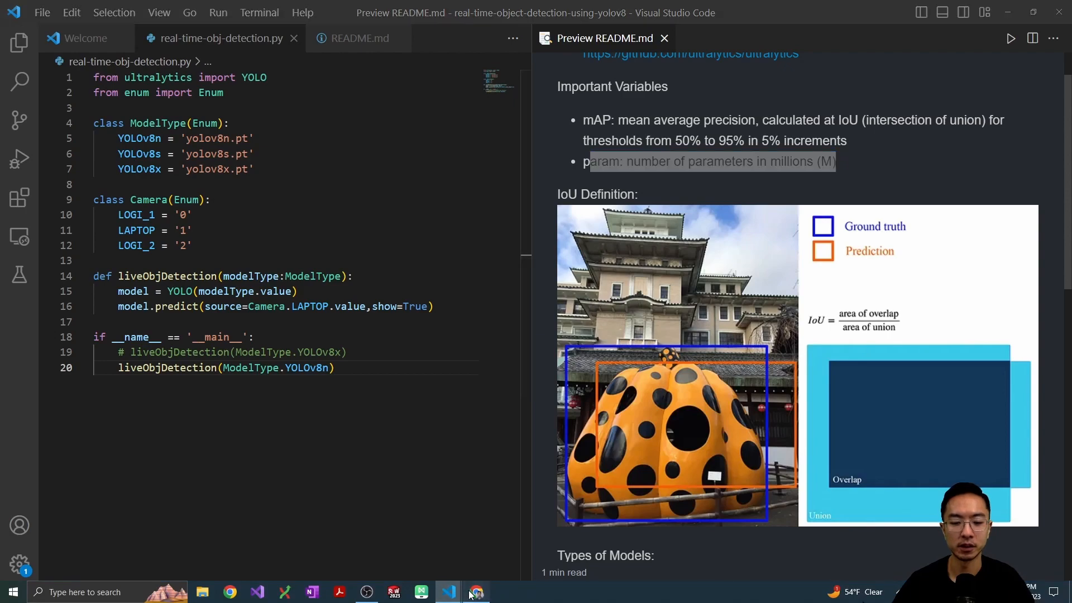
Review the README's Detection (COCO) table in the browser and switch to the COCO dataset docs.
left_click(476, 592)
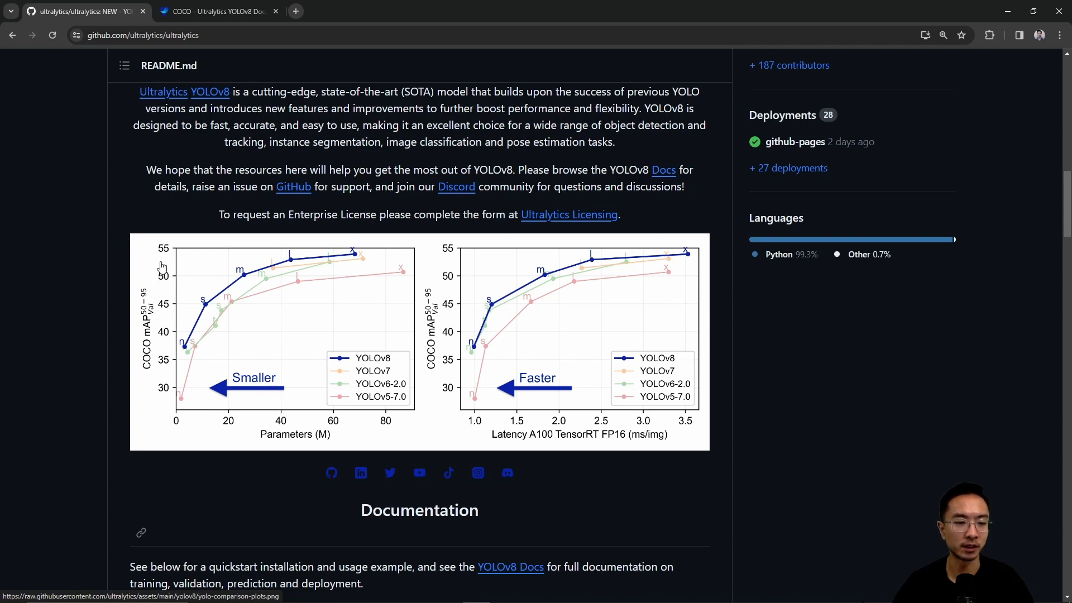
mouse_move(379, 420)
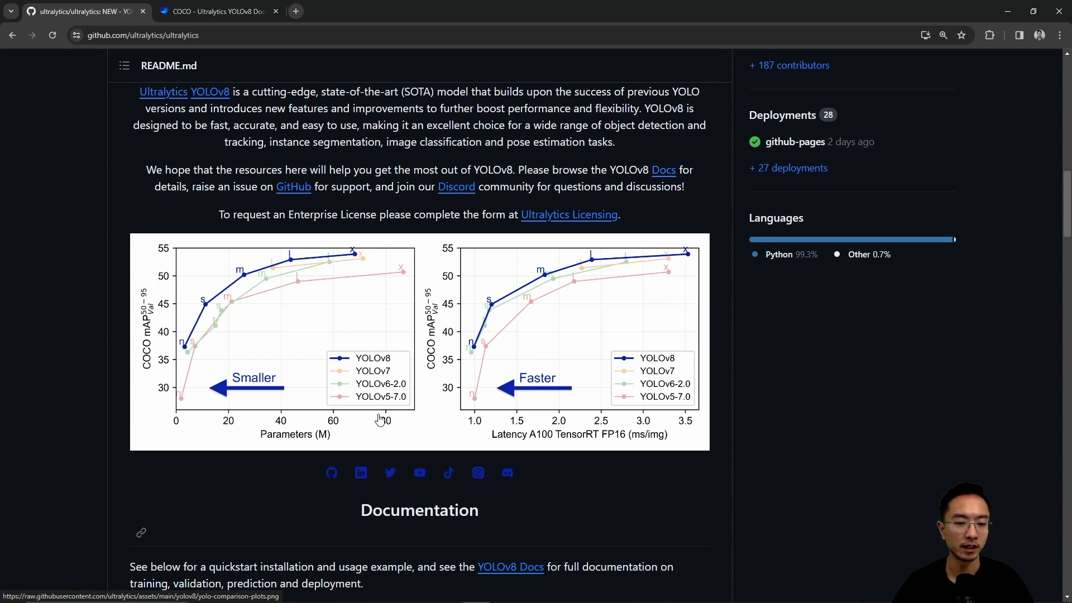
mouse_move(181, 421)
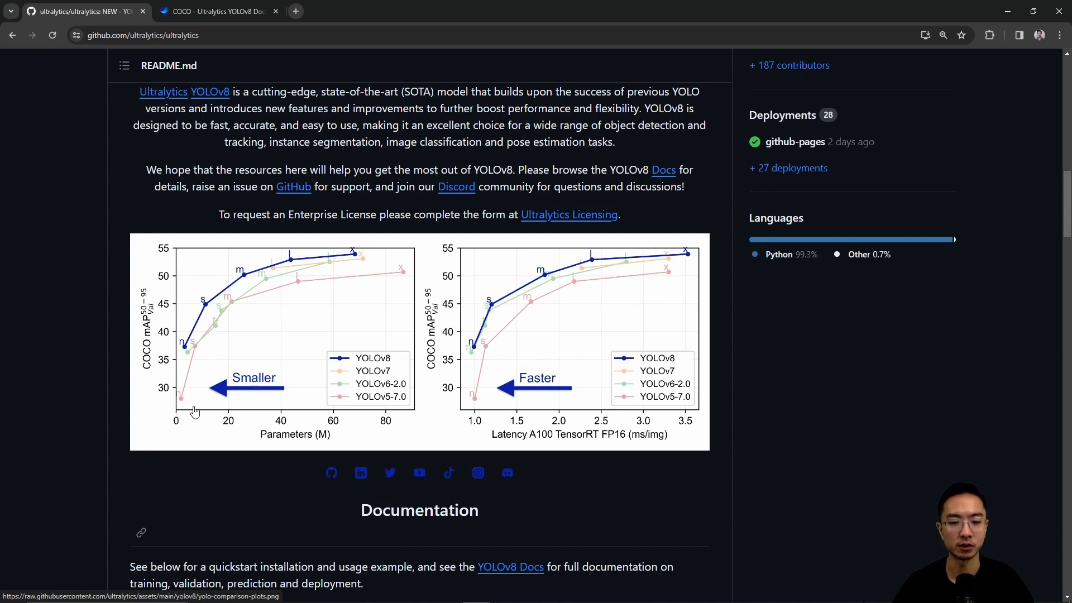
mouse_move(403, 404)
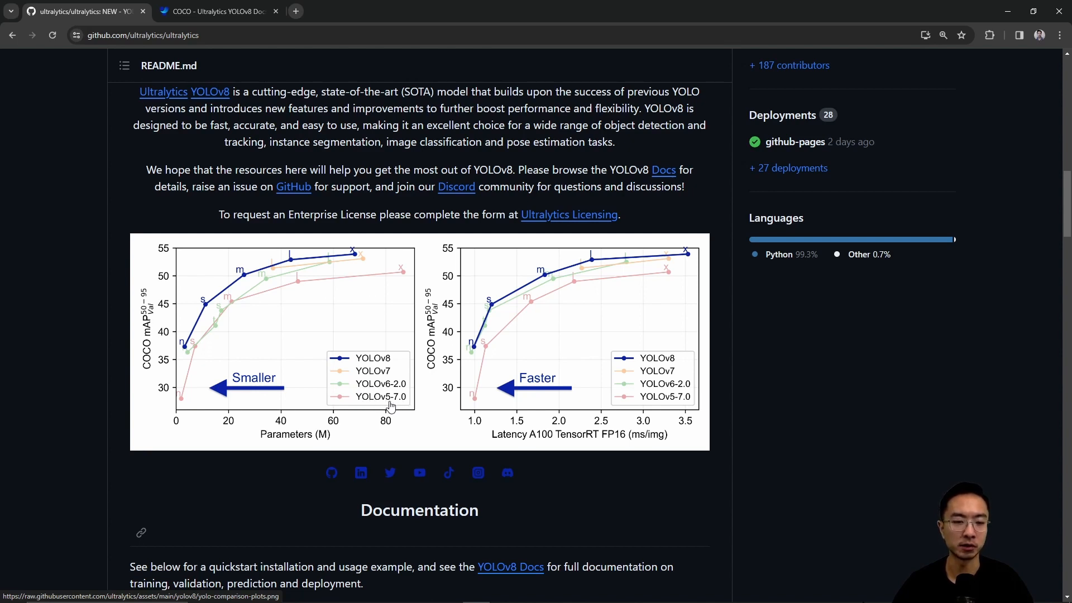
mouse_move(262, 306)
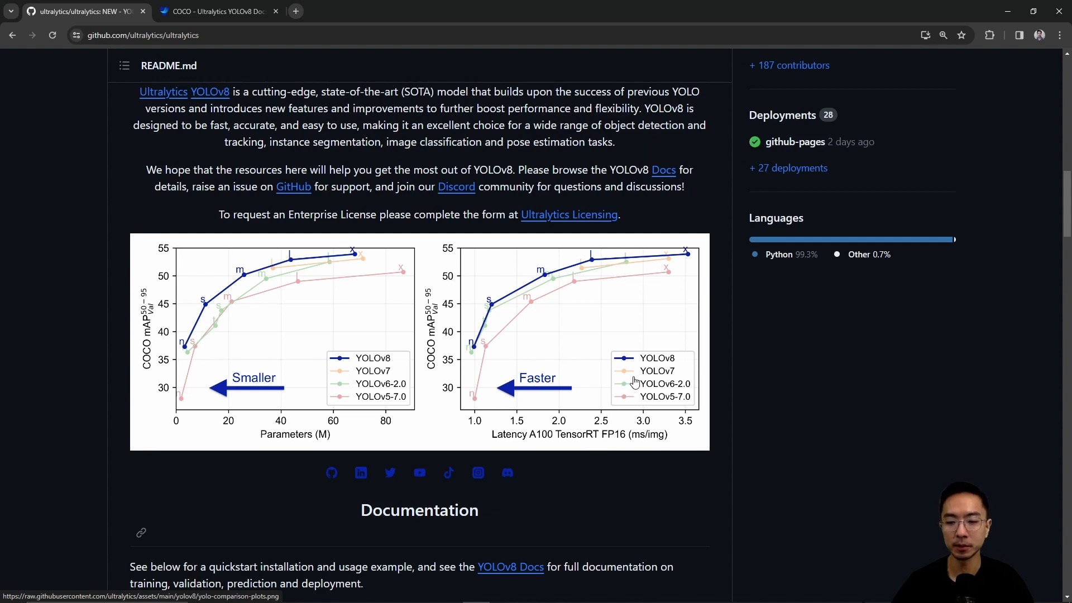
mouse_move(501, 425)
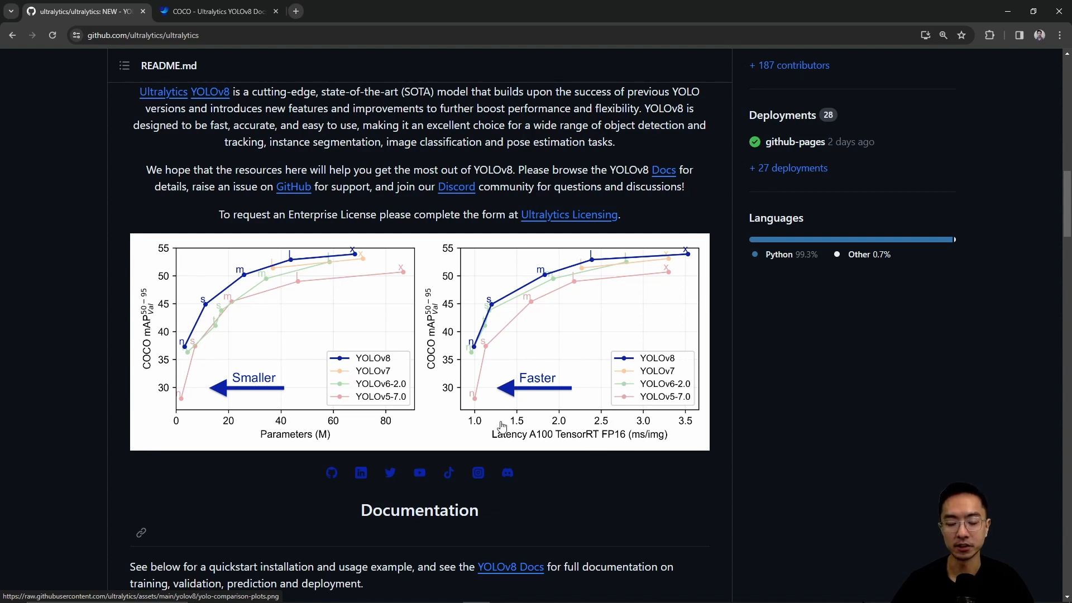
mouse_move(567, 413)
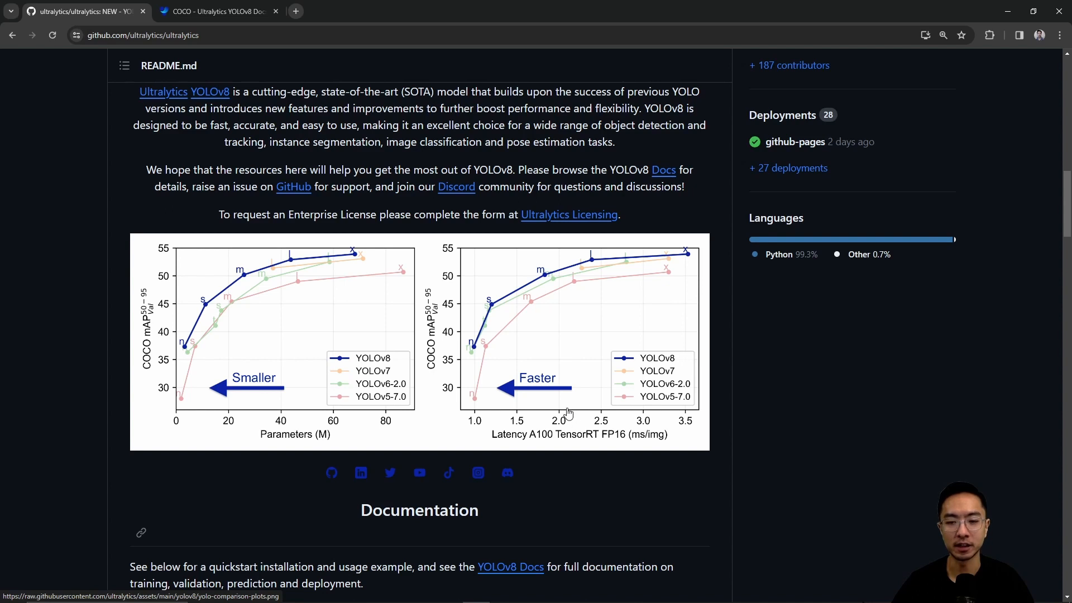
mouse_move(467, 333)
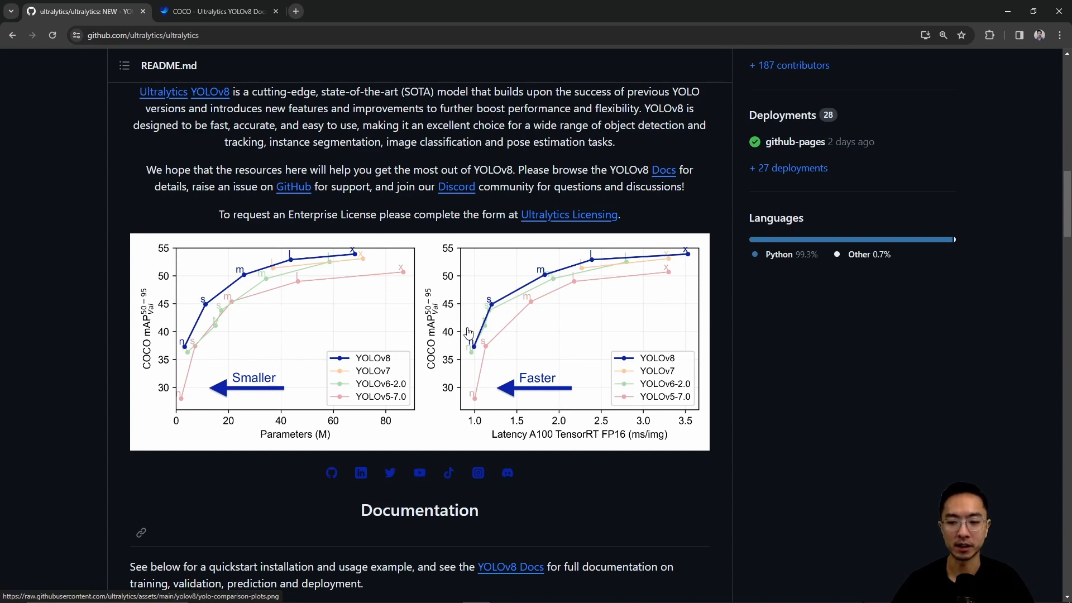
mouse_move(518, 303)
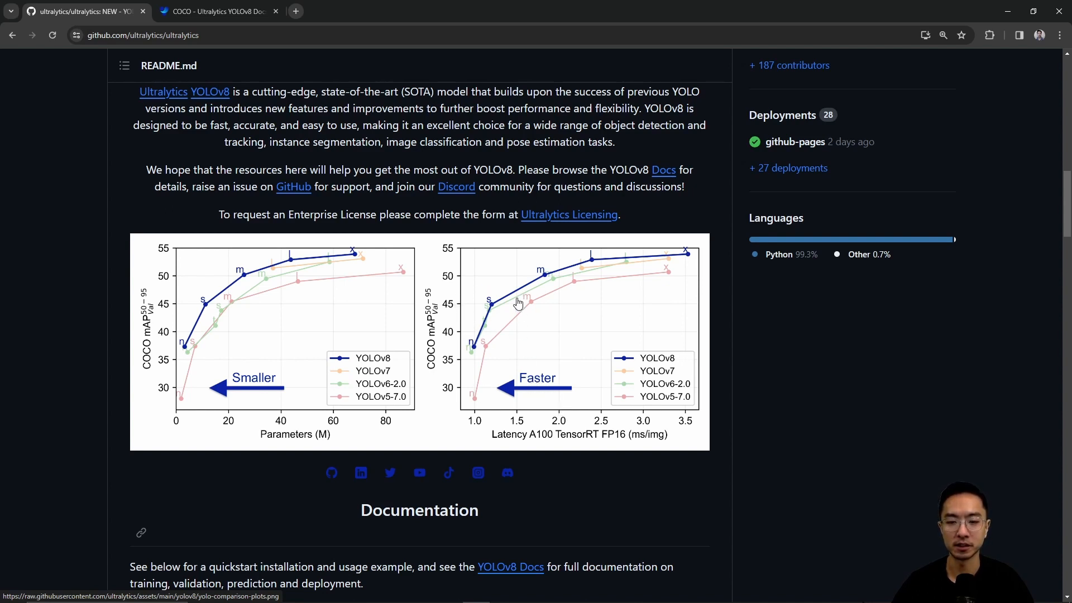
mouse_move(480, 352)
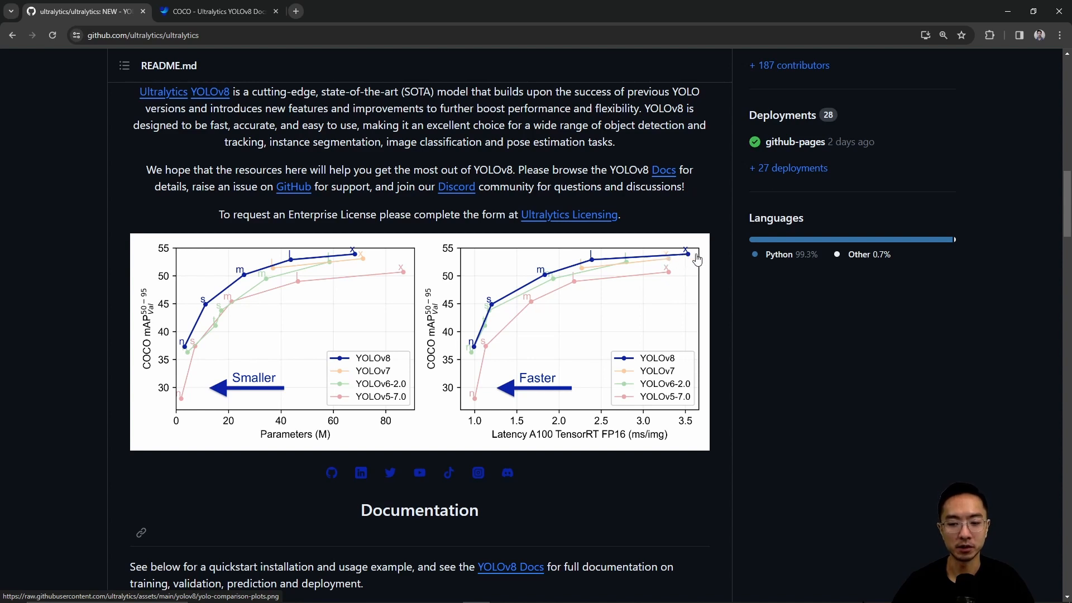
mouse_move(685, 420)
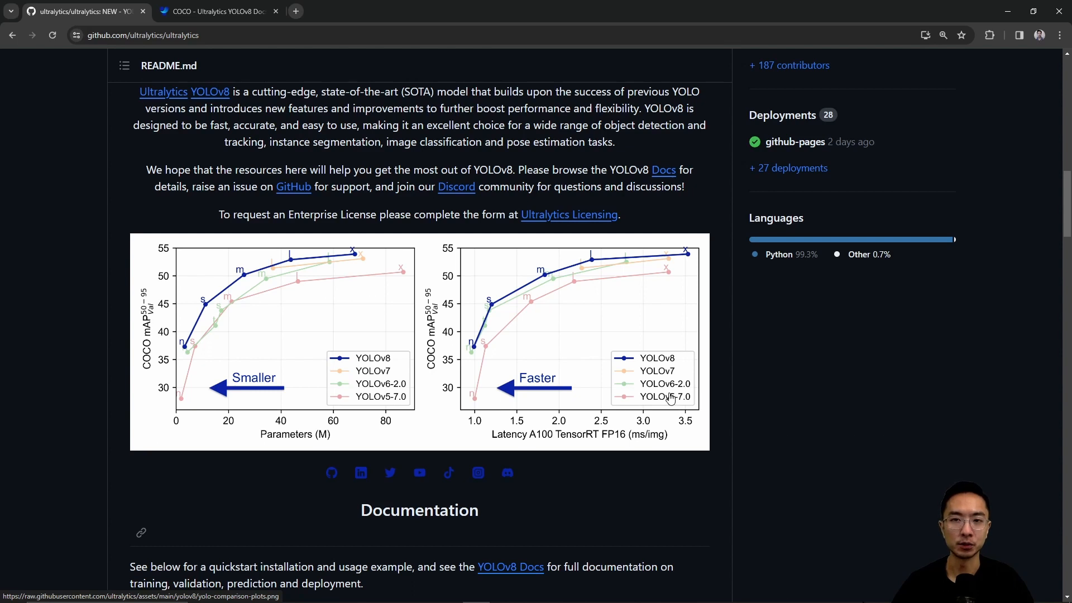
mouse_move(483, 355)
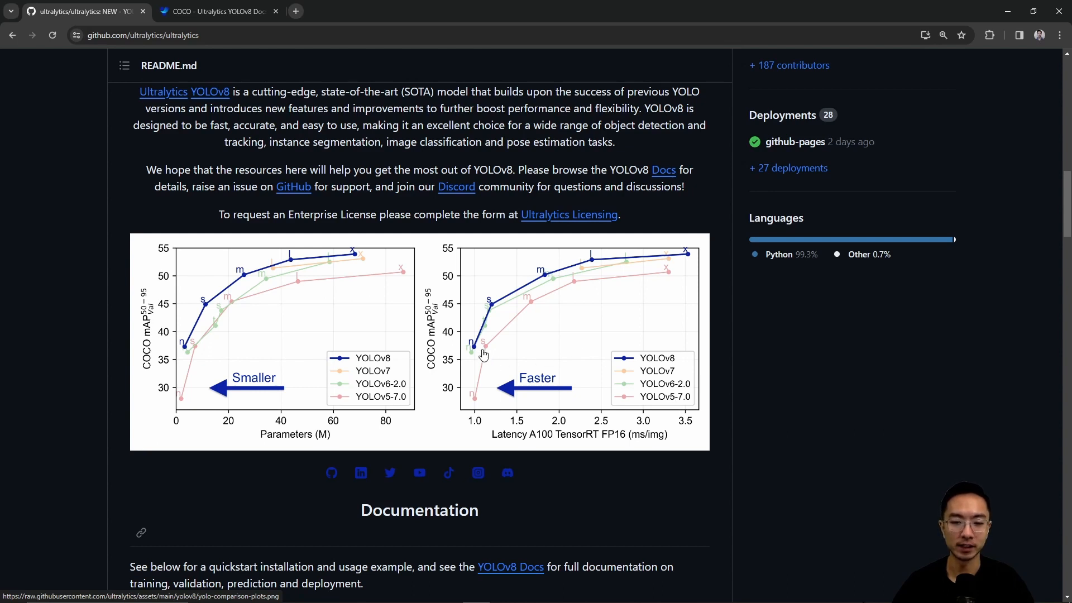
mouse_move(455, 347)
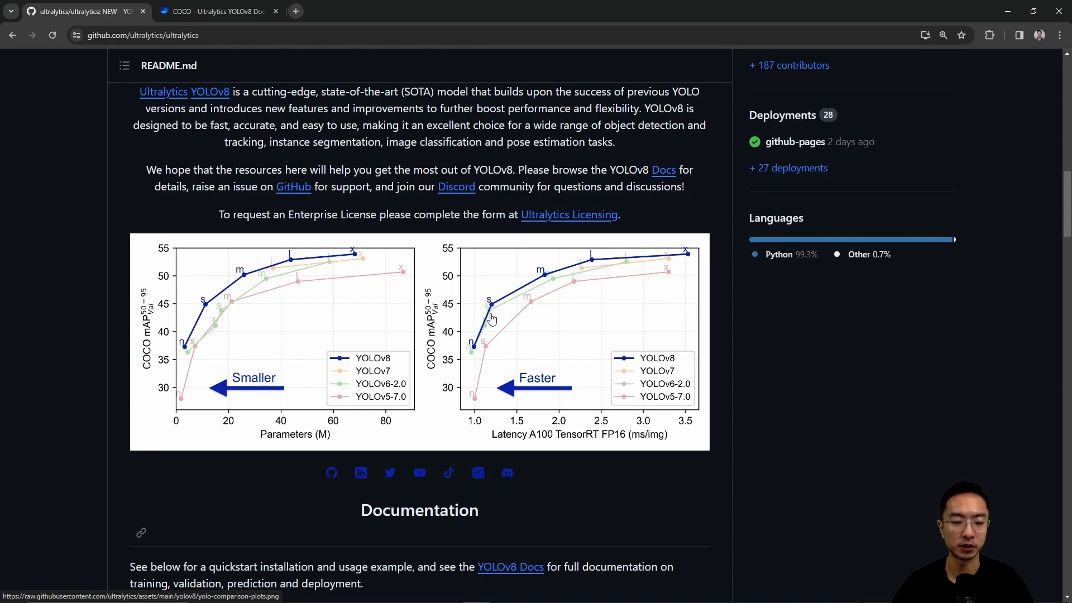
scroll("down", 3)
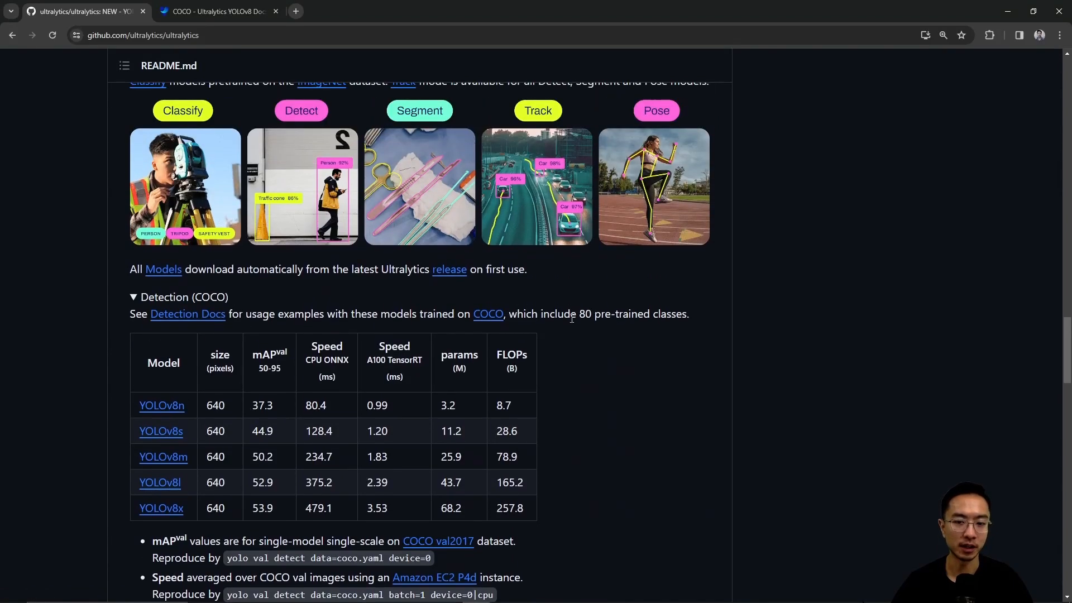
mouse_move(461, 328)
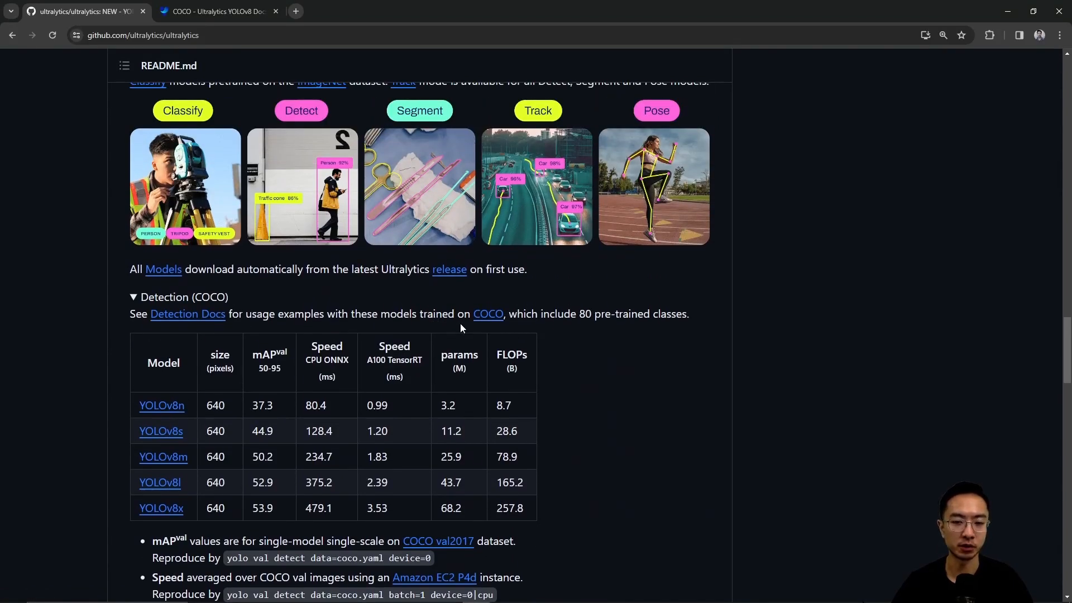
left_click(215, 11)
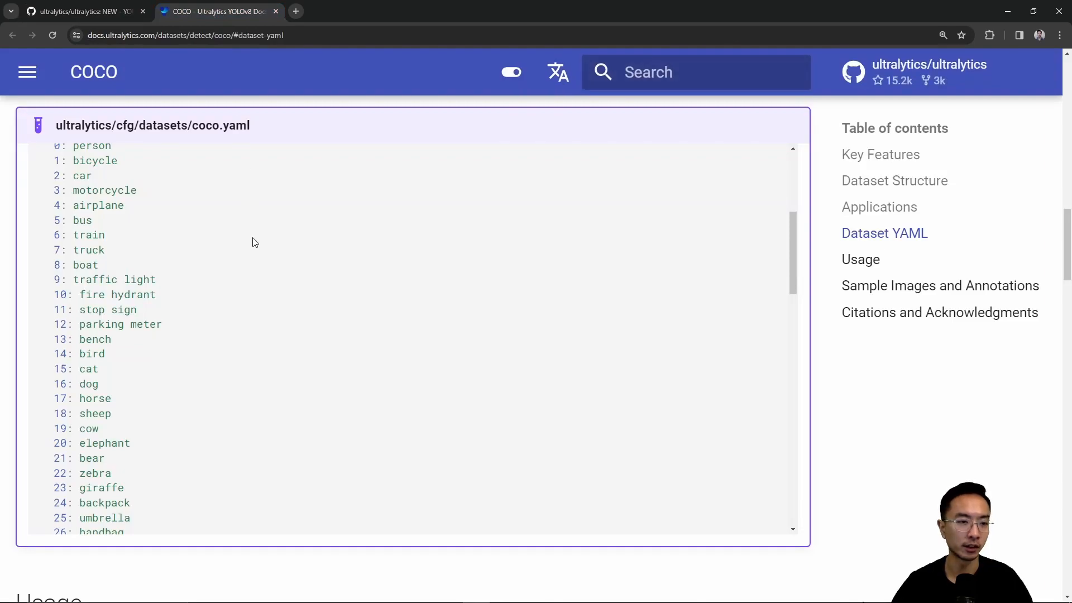
Scroll through all 80 coco.yaml class names, person through toothbrush, then return to the README.
scroll("up", 3)
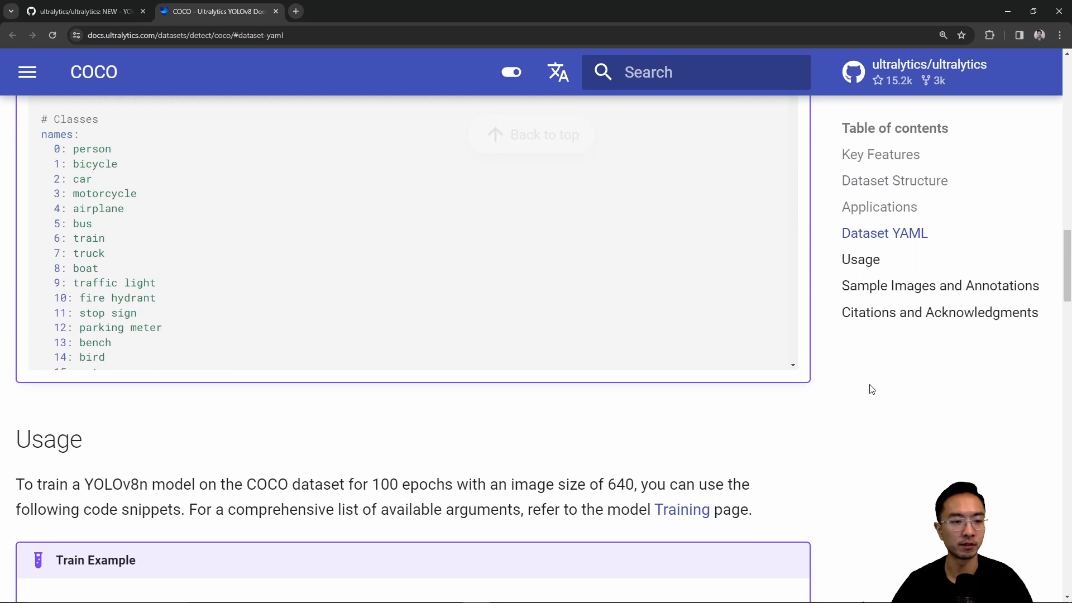
scroll("down", 3)
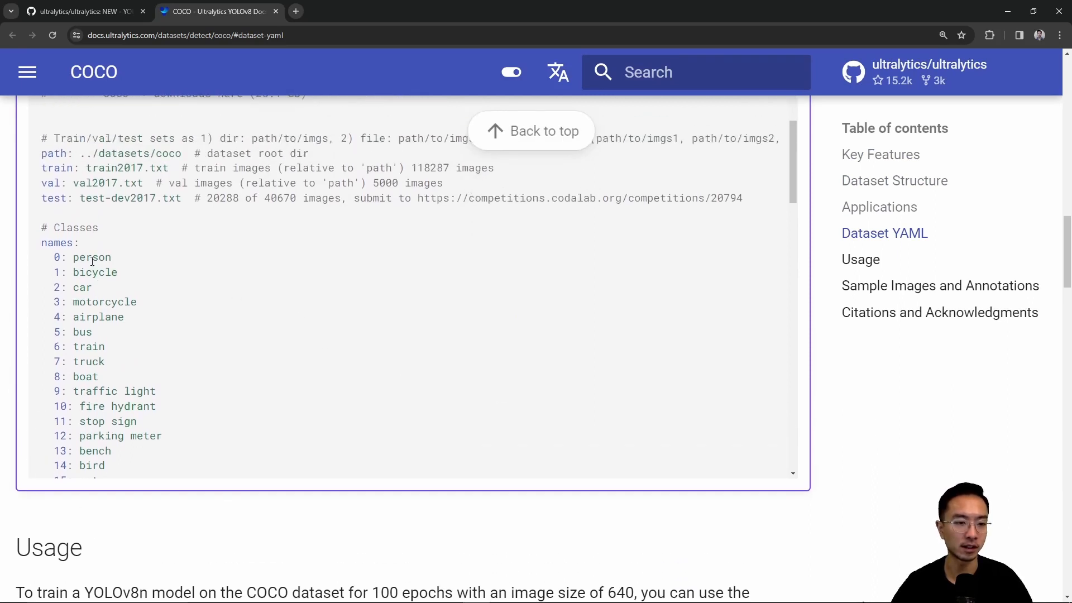
scroll("down", 3)
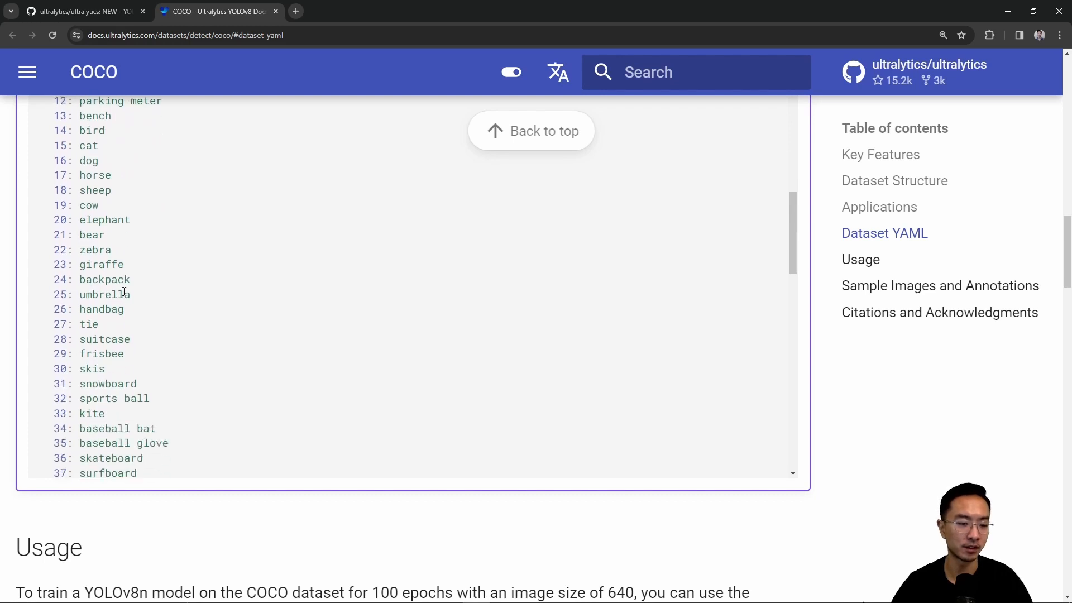
scroll("down", 3)
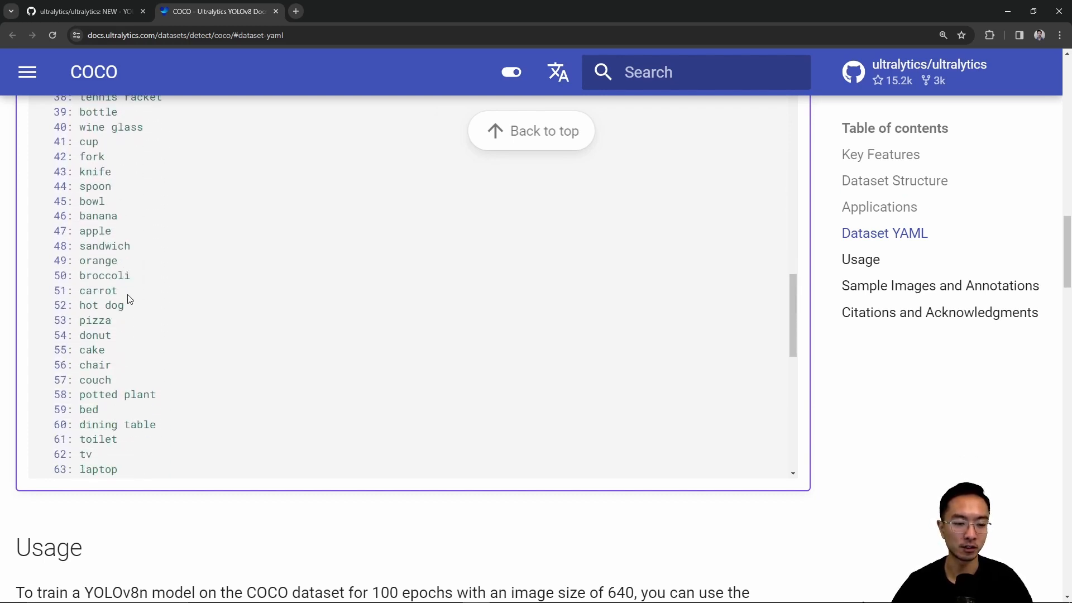
scroll("down", 3)
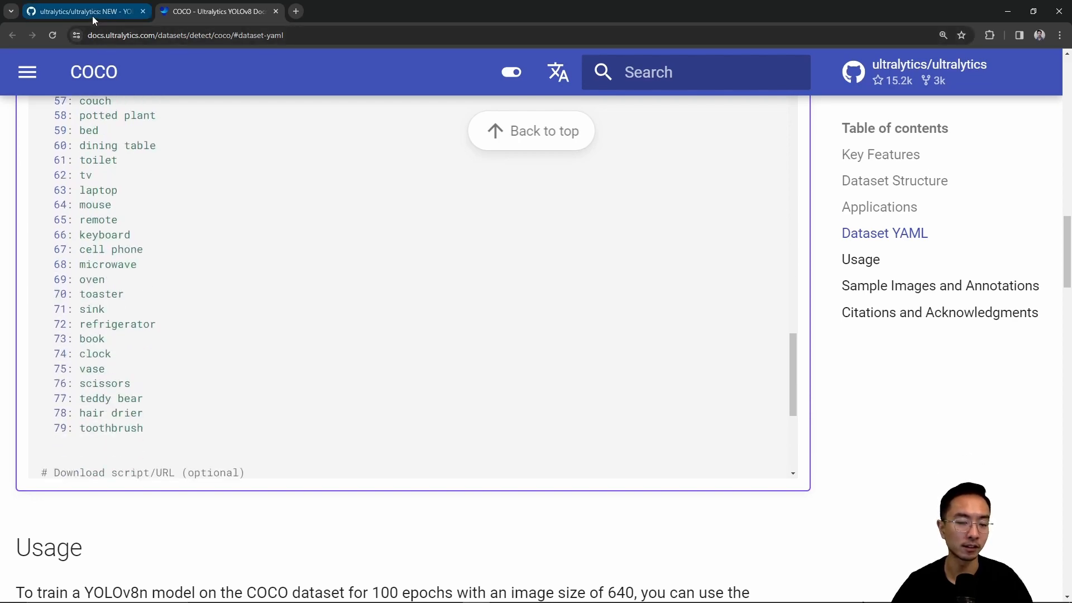
left_click(81, 11)
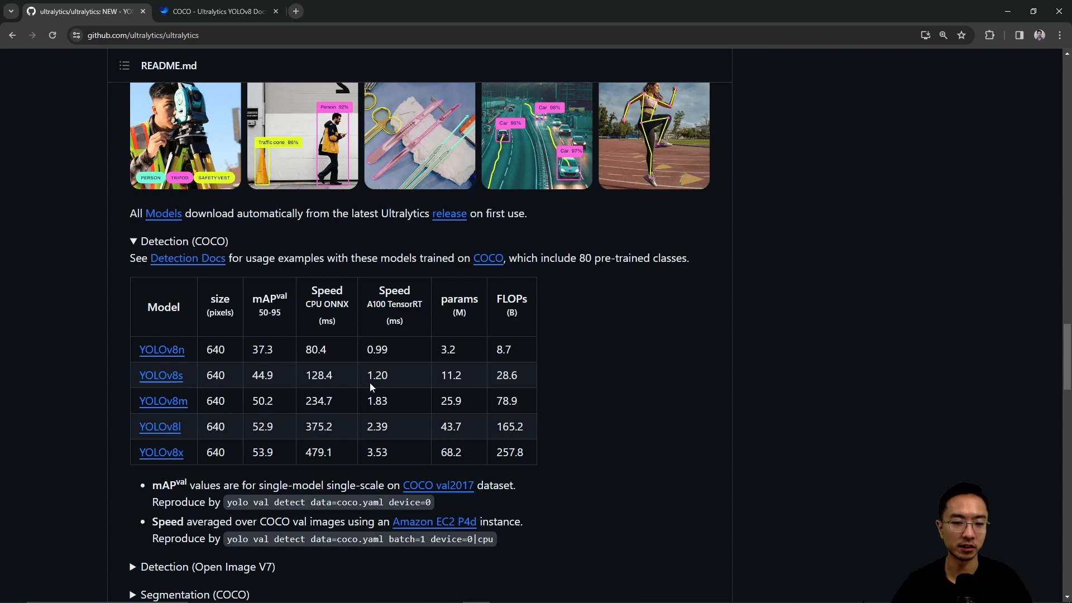
mouse_move(354, 391)
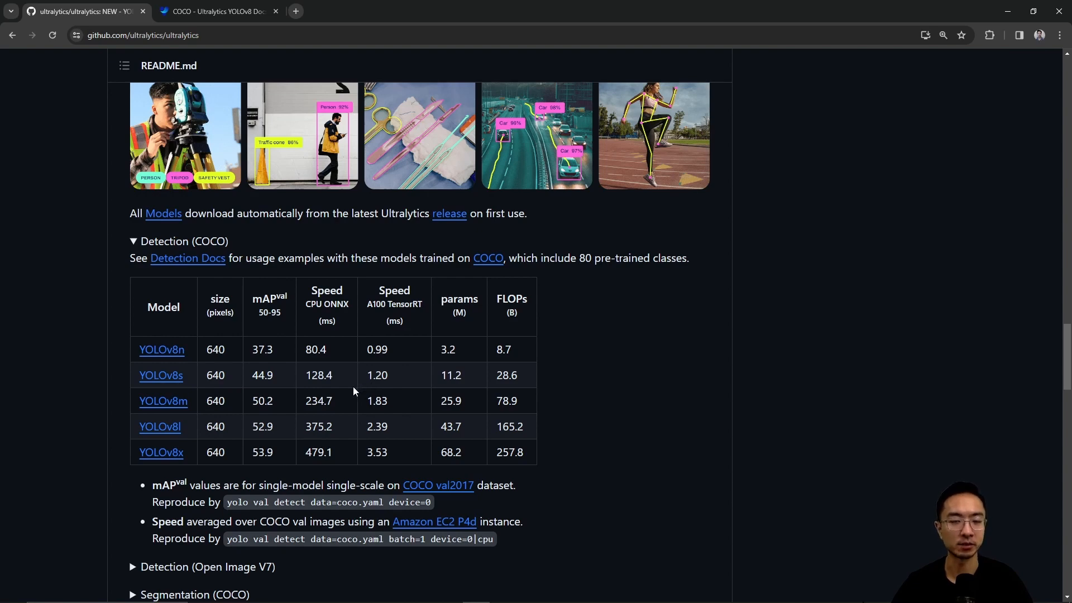
mouse_move(281, 353)
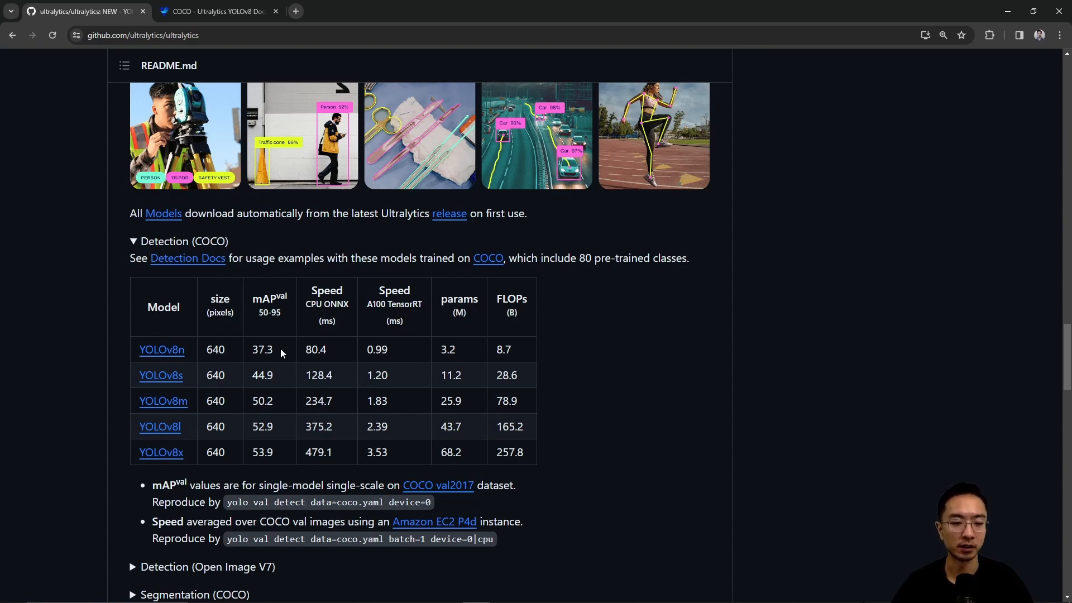
mouse_move(268, 409)
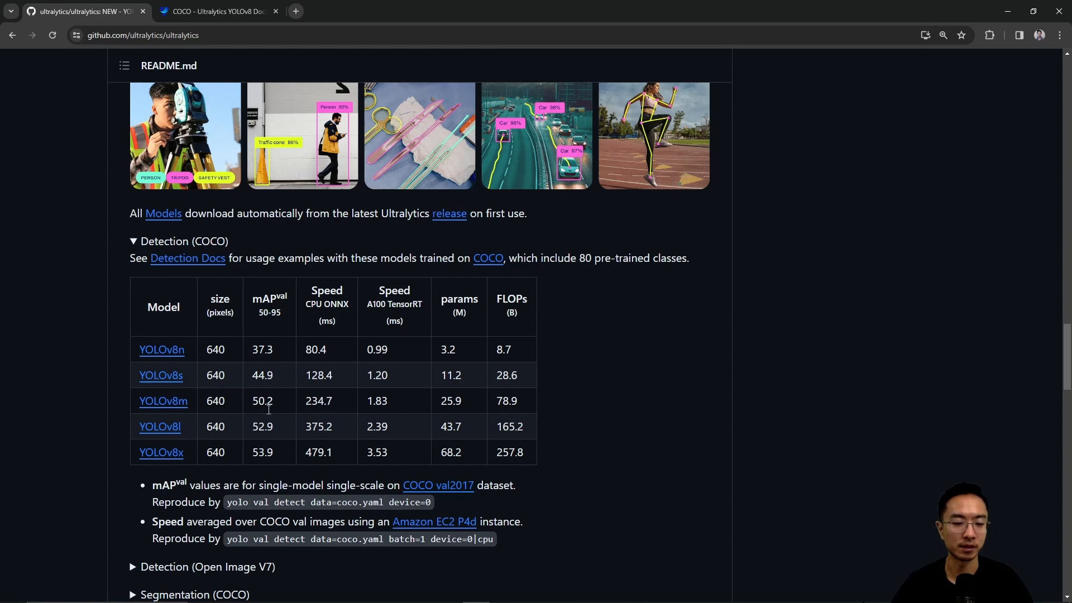
mouse_move(267, 446)
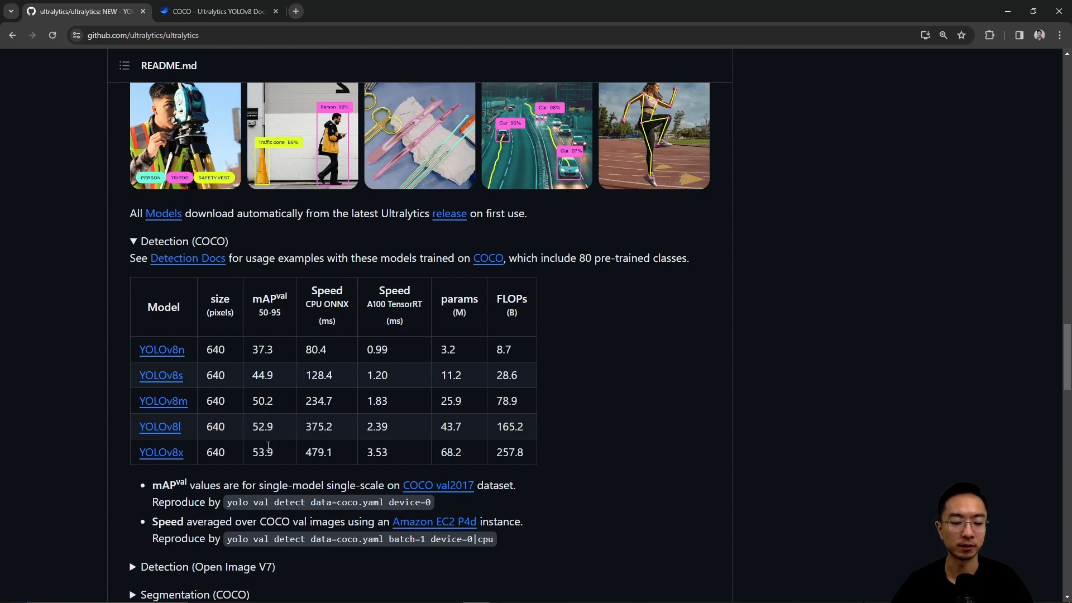
Compare the mAP and speed figures in the Detection (COCO) model table.
scroll("down", 3)
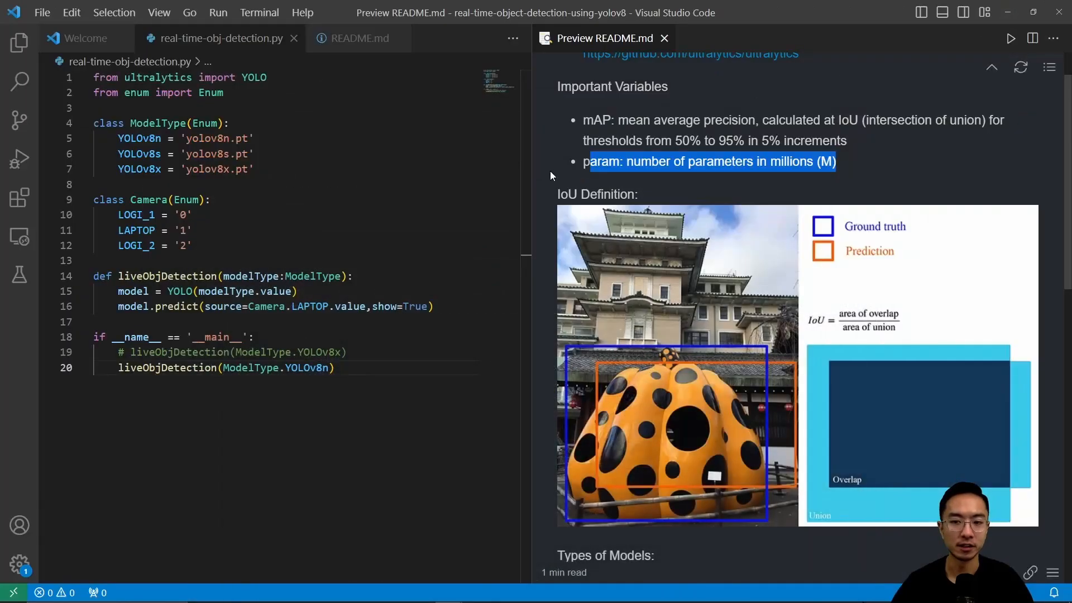
Highlight the pip install ultralytics command in the README setup section.
left_click(312, 230)
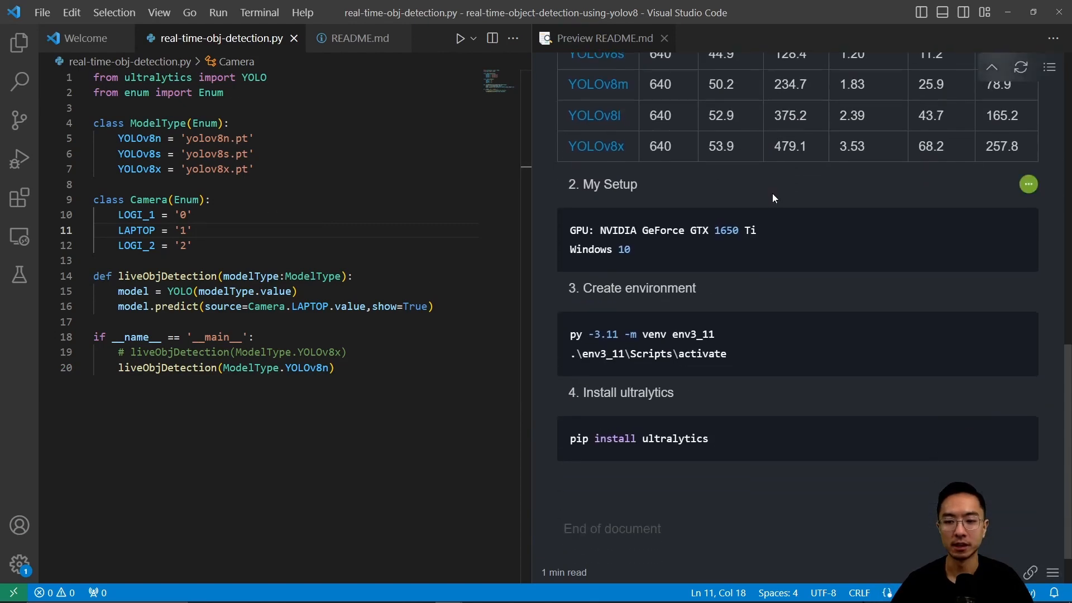
left_click_drag(673, 230, 758, 230)
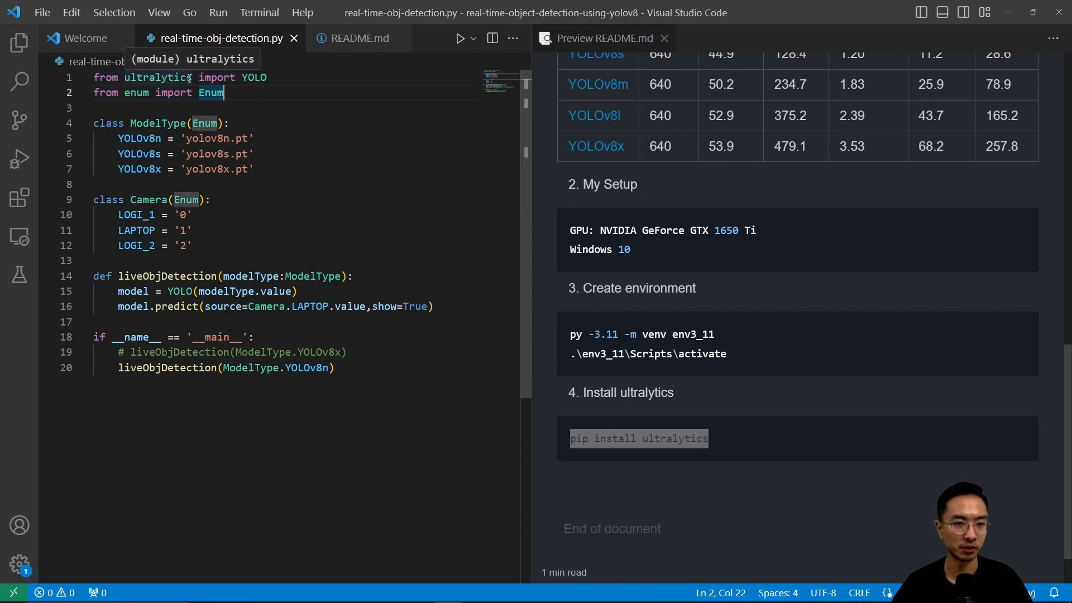
Walk through the ModelType enum, Camera enum and liveObjDetection function in the script.
left_click_drag(119, 93, 223, 92)
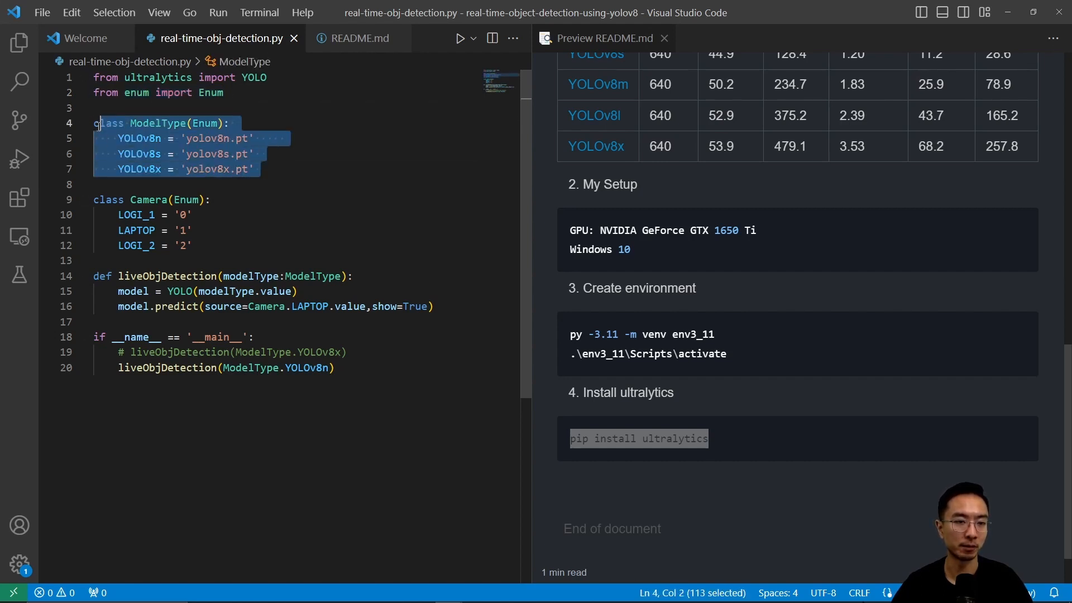
left_click(272, 154)
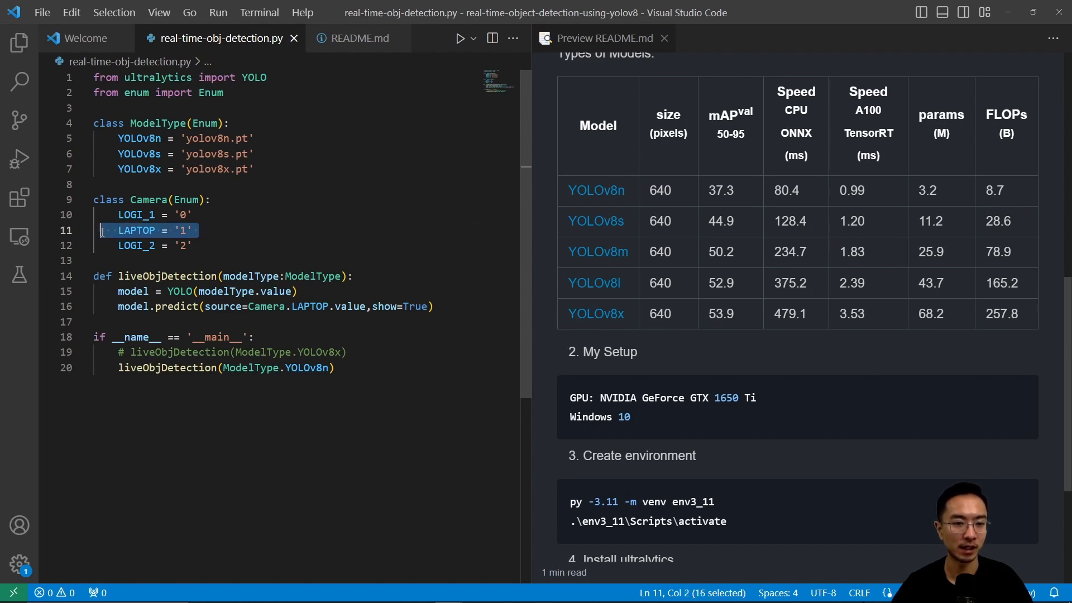
double_click(166, 276)
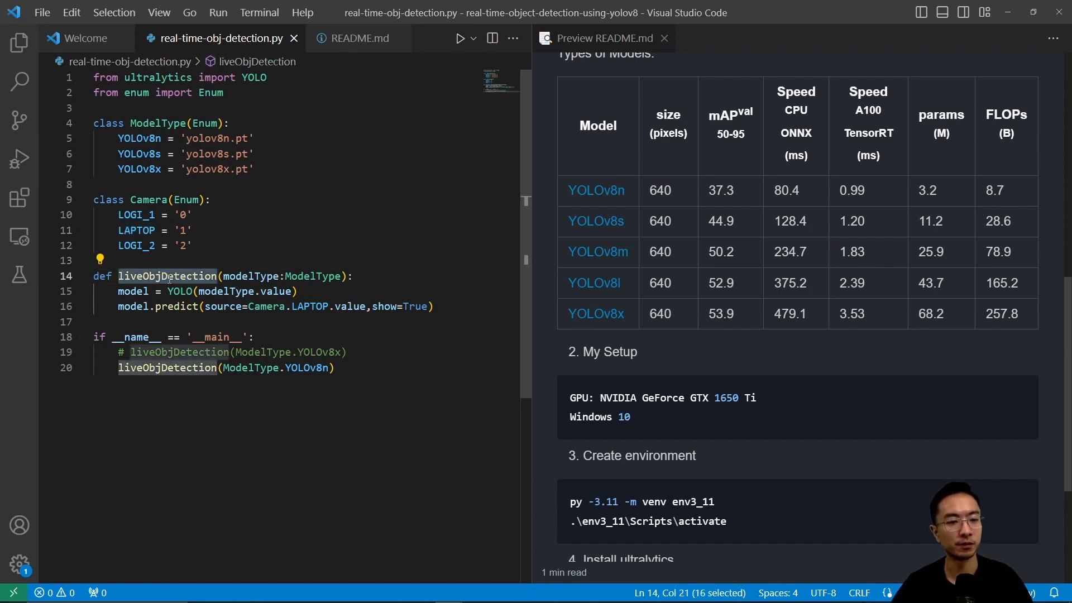
mouse_move(254, 276)
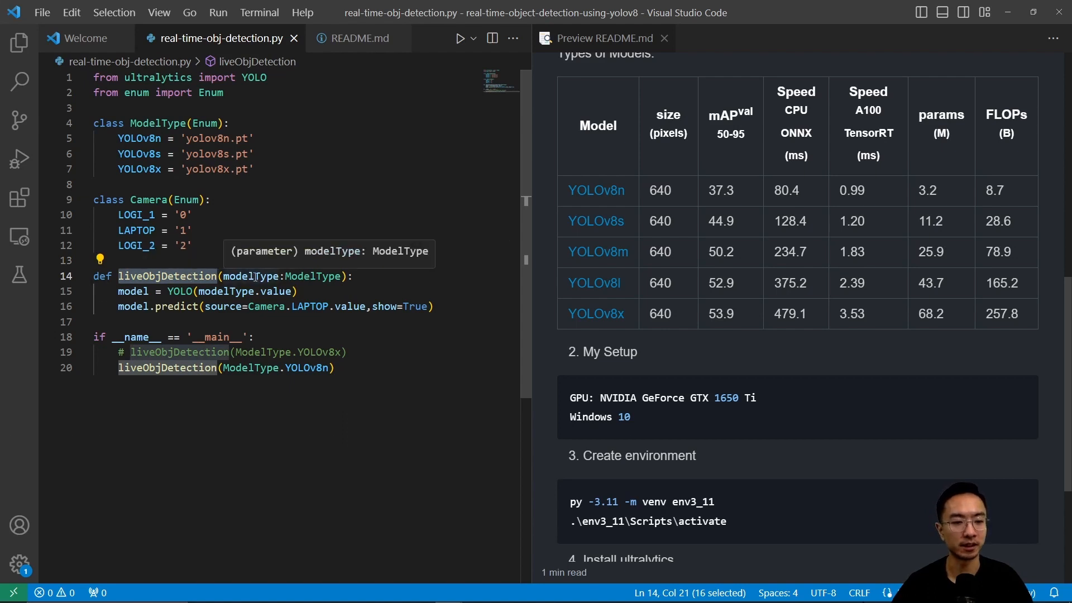
mouse_move(312, 291)
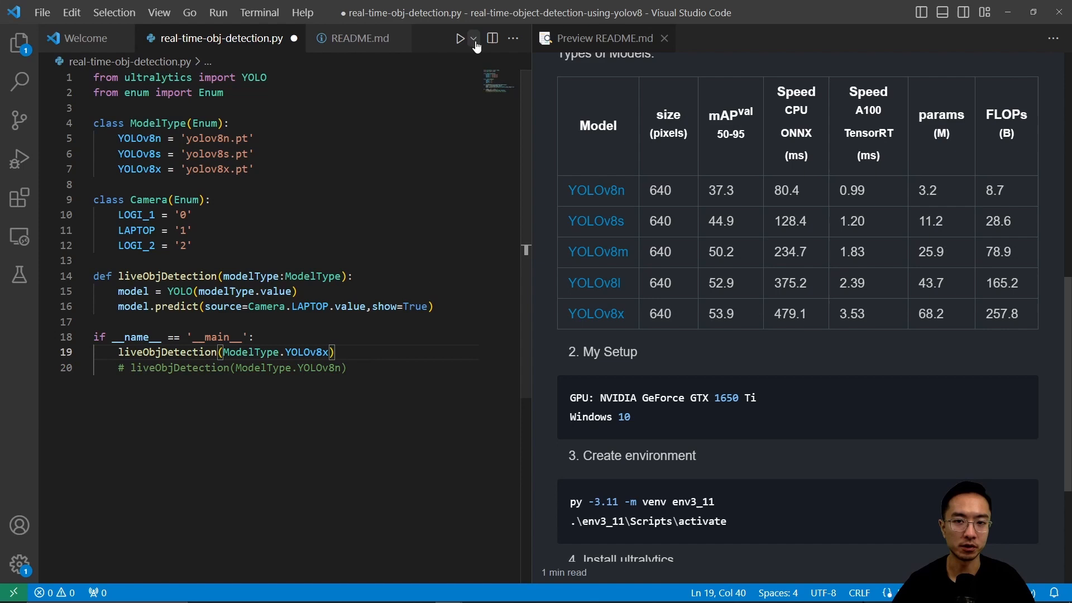
Launch the detection script via Run Python File in the integrated terminal.
left_click(472, 38)
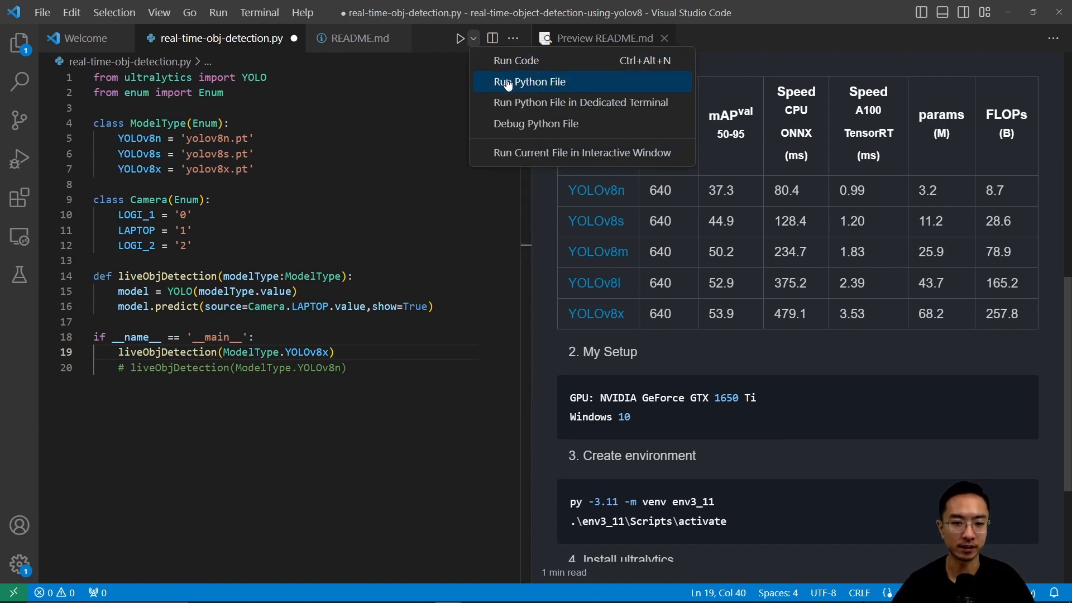
left_click(528, 82)
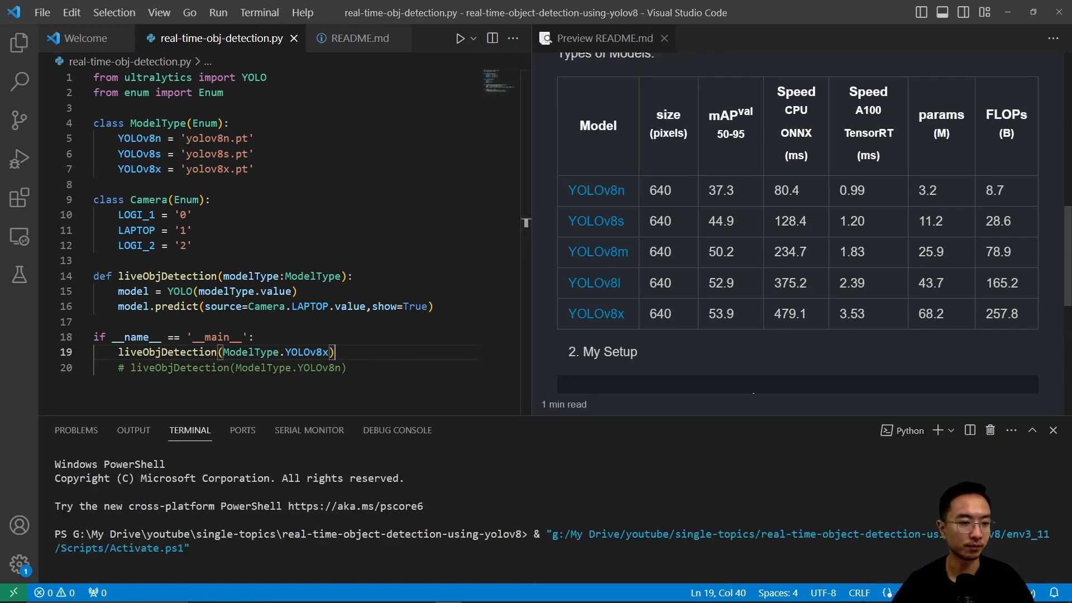